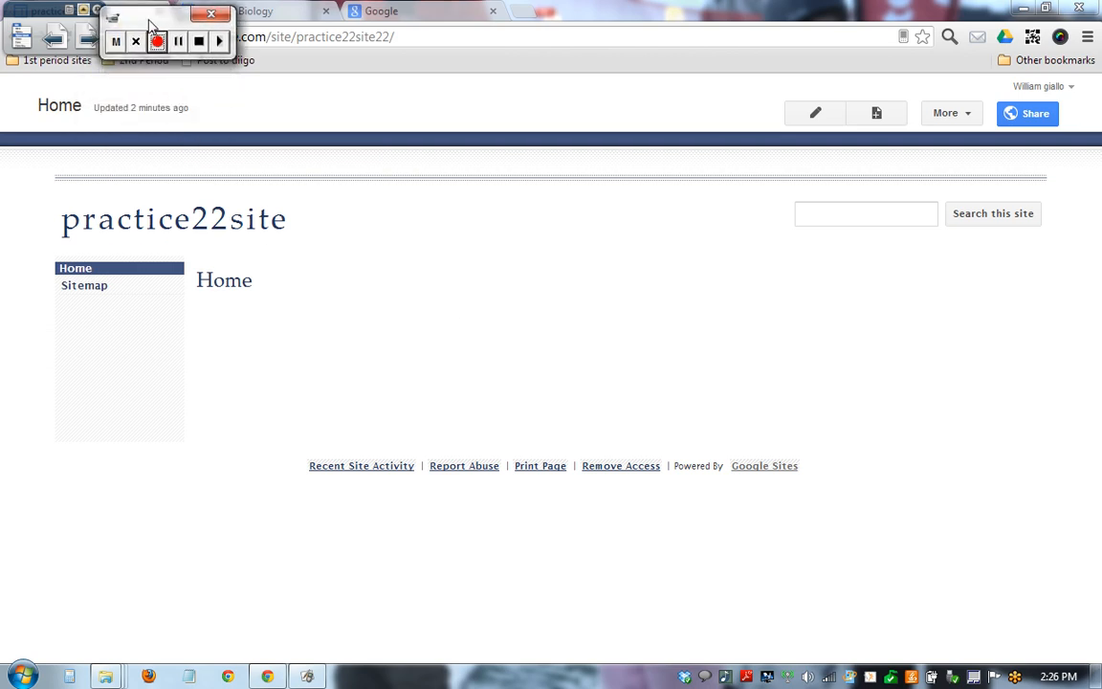
{"action": "mouse_move", "coordinate": [1049, 124]}
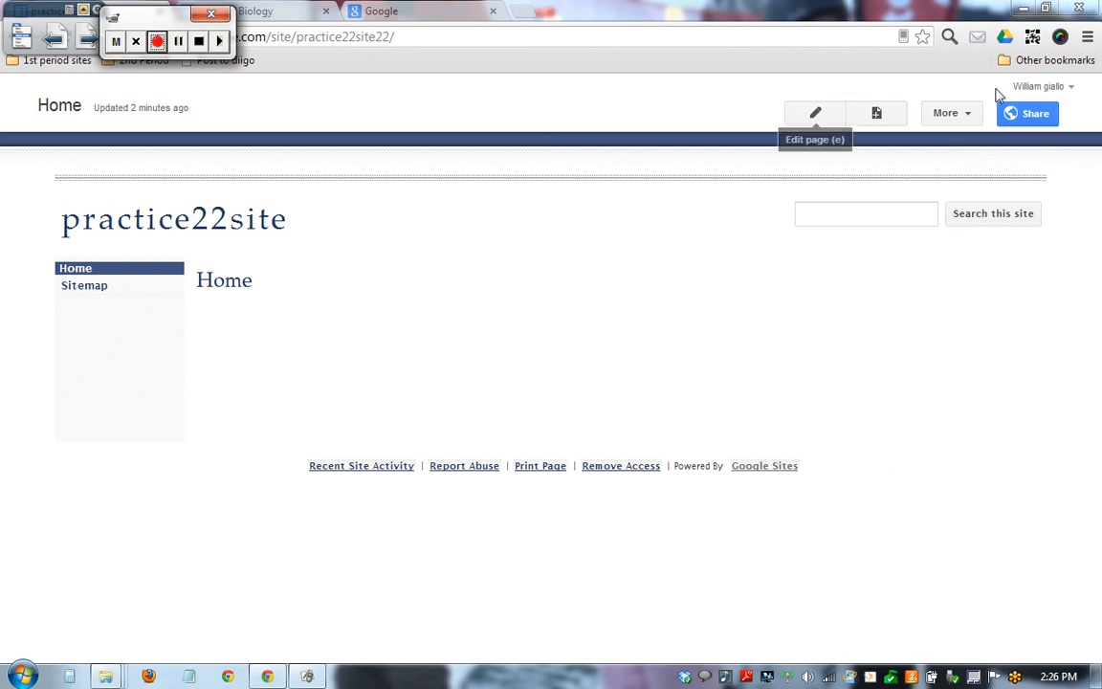
{"action": "mouse_move", "coordinate": [1033, 113]}
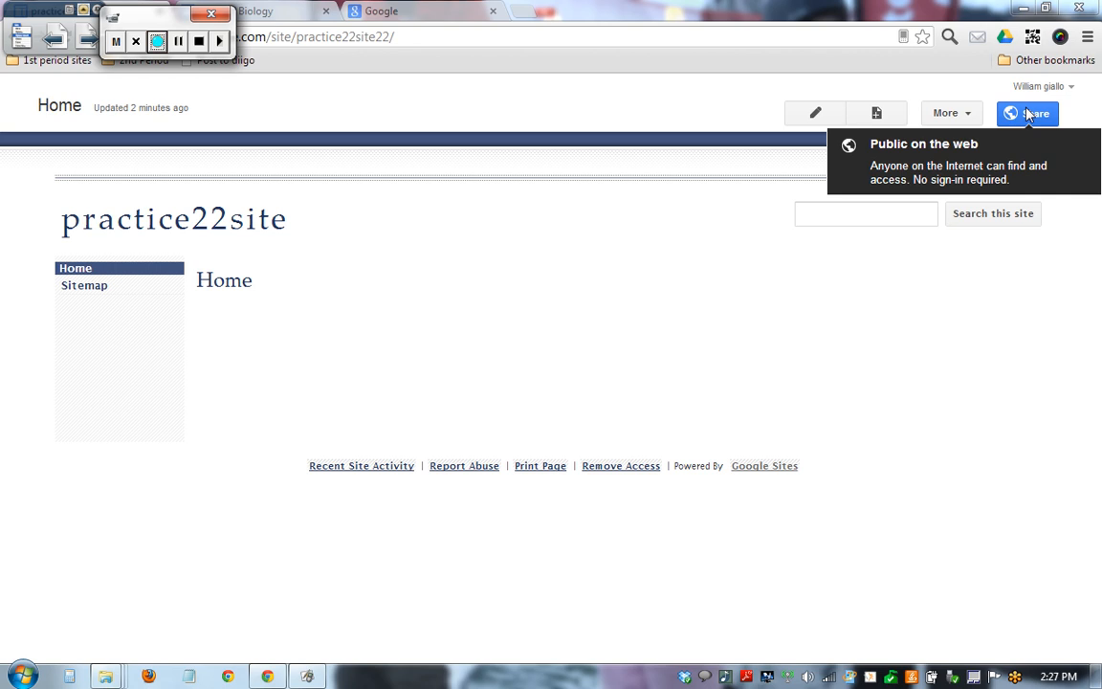
{"action": "mouse_move", "coordinate": [1030, 113]}
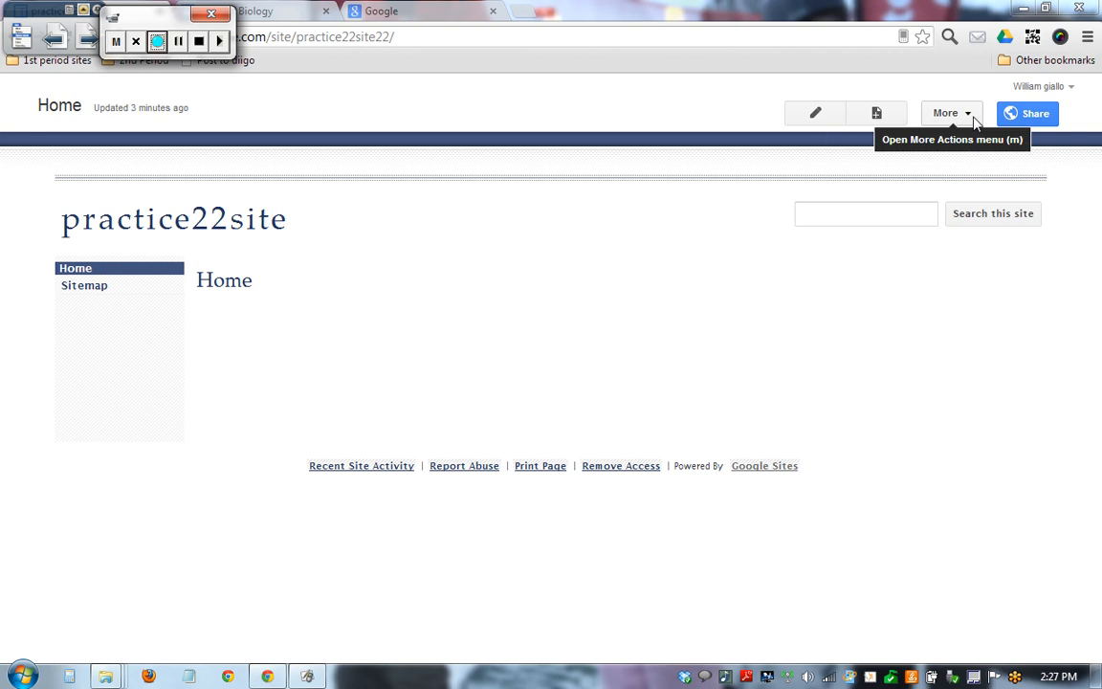
{"action": "mouse_move", "coordinate": [877, 113]}
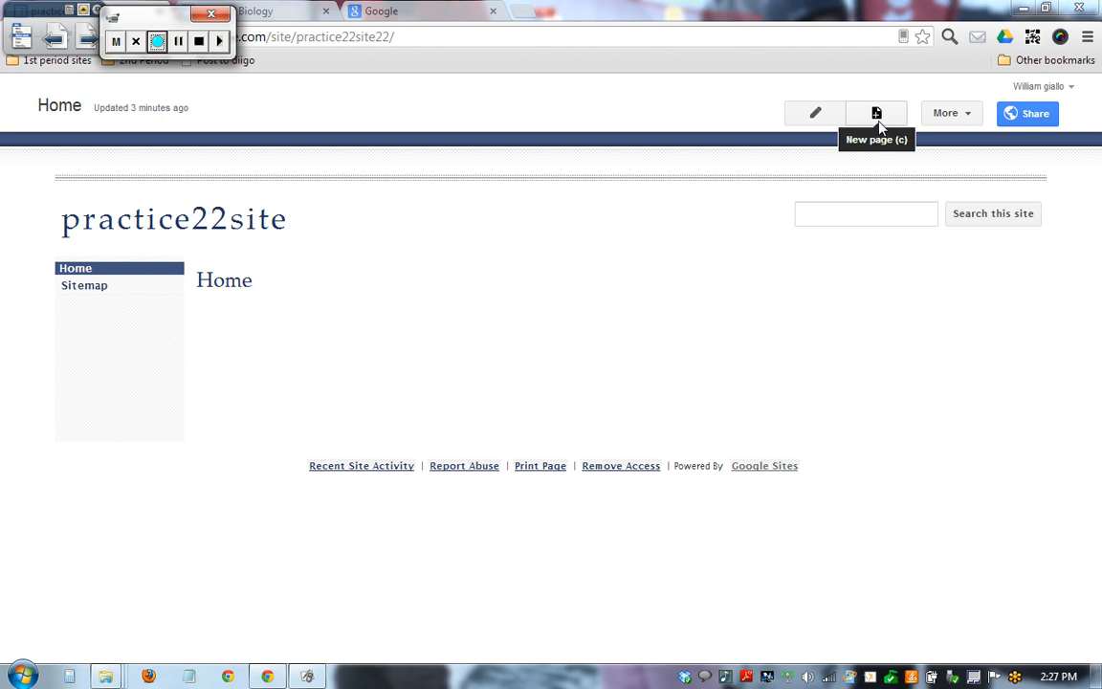
{"action": "mouse_move", "coordinate": [808, 124]}
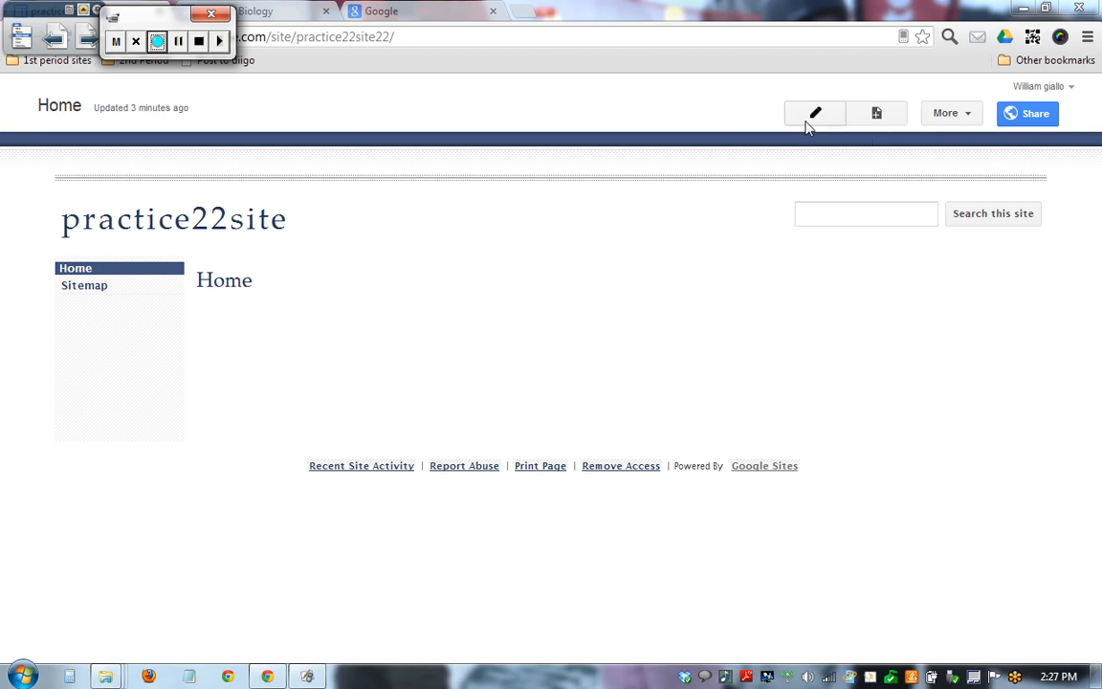
{"action": "mouse_move", "coordinate": [811, 113]}
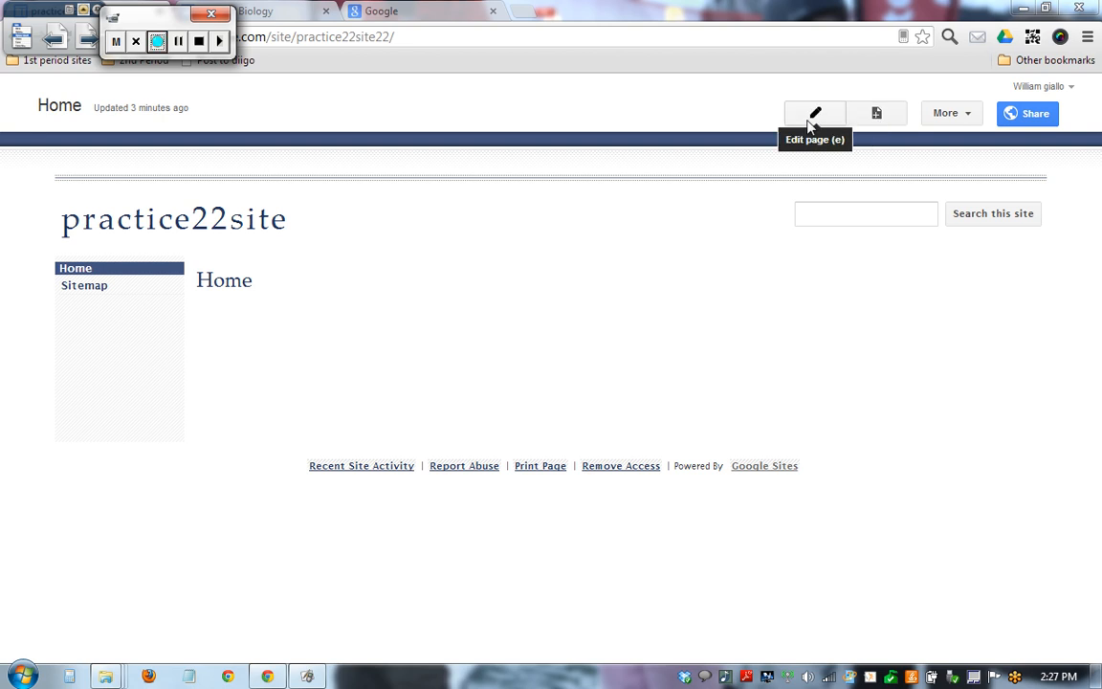
Enter page editing and make the 'add text' placeholder bold then italic.
{"action": "left_click", "coordinate": [814, 113]}
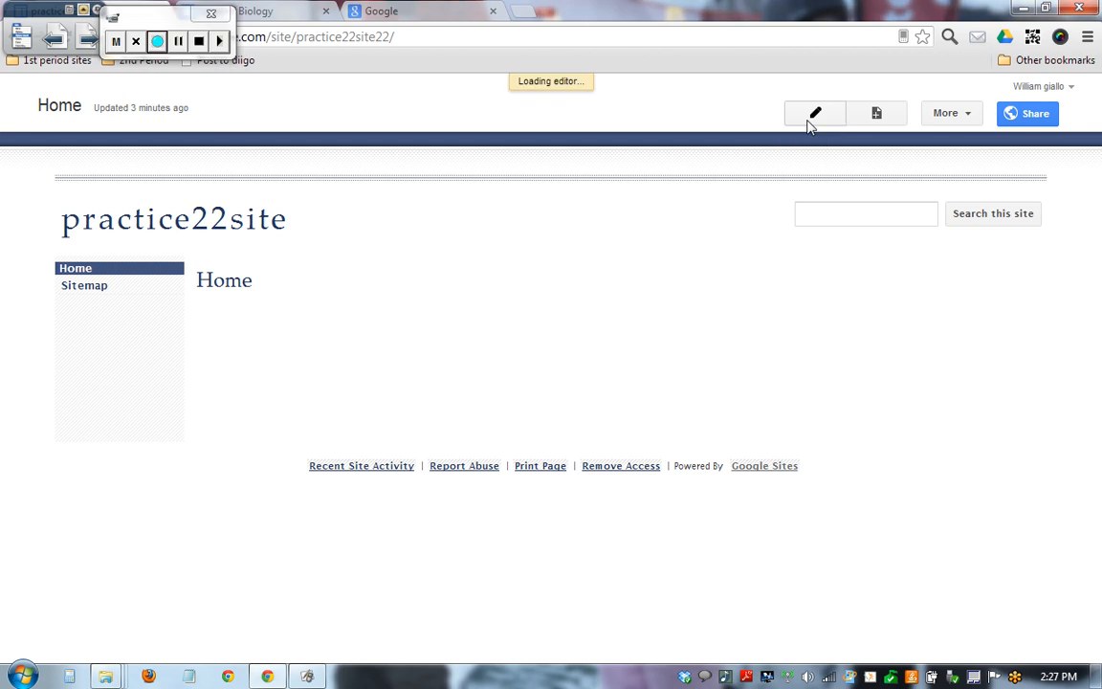
{"action": "left_click", "coordinate": [815, 113]}
{"action": "type", "text": "add text"}
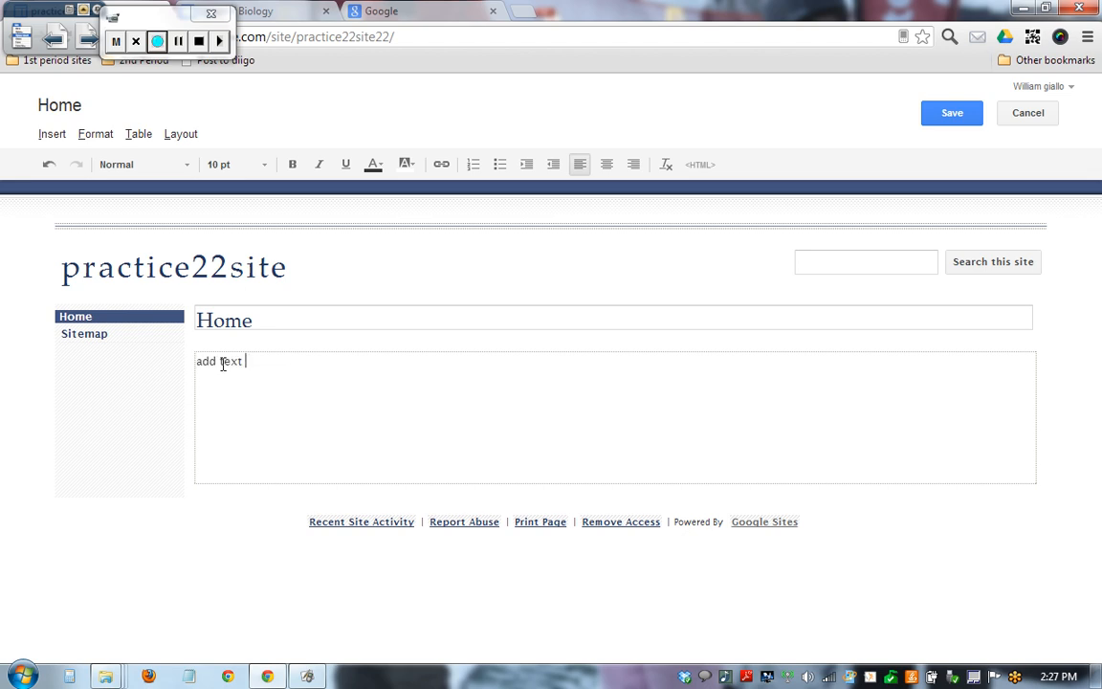
{"action": "double_click", "coordinate": [218, 360]}
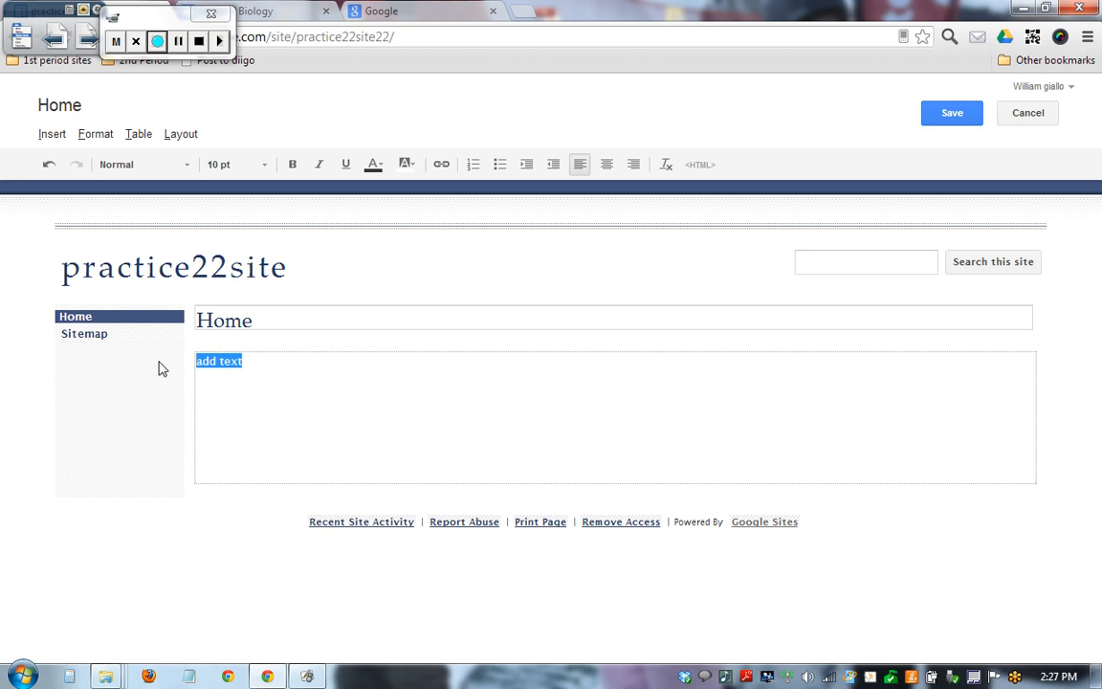
{"action": "left_click", "coordinate": [291, 164]}
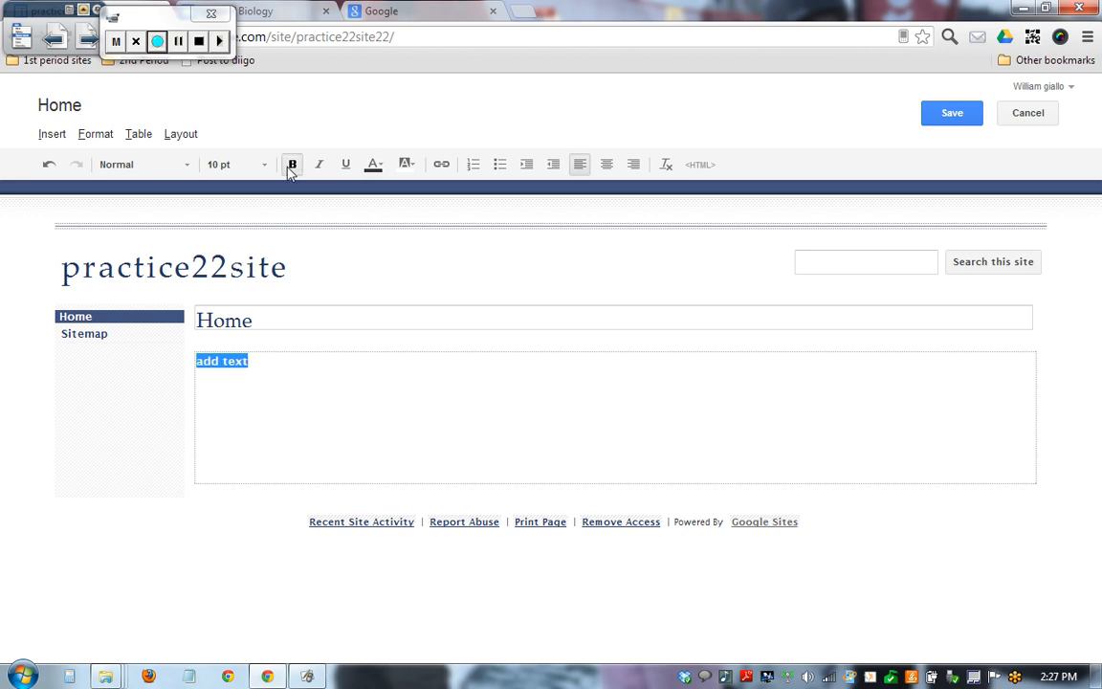
{"action": "left_click", "coordinate": [291, 164]}
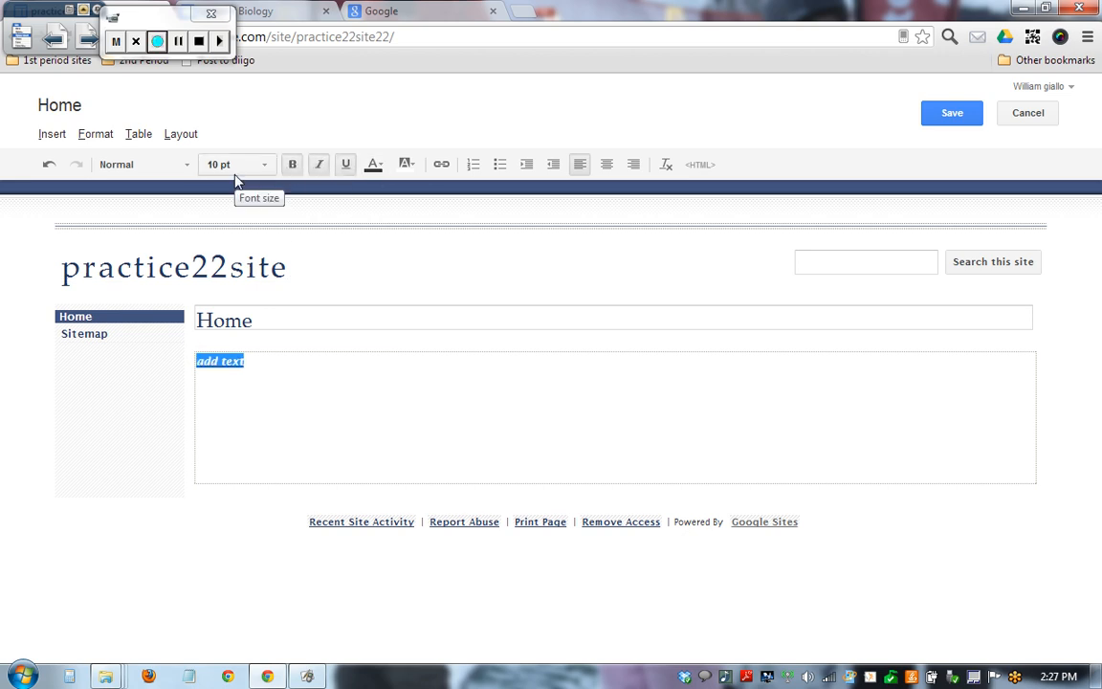
Try the font style menu and give the selected words a text background colour.
{"action": "left_click", "coordinate": [143, 164]}
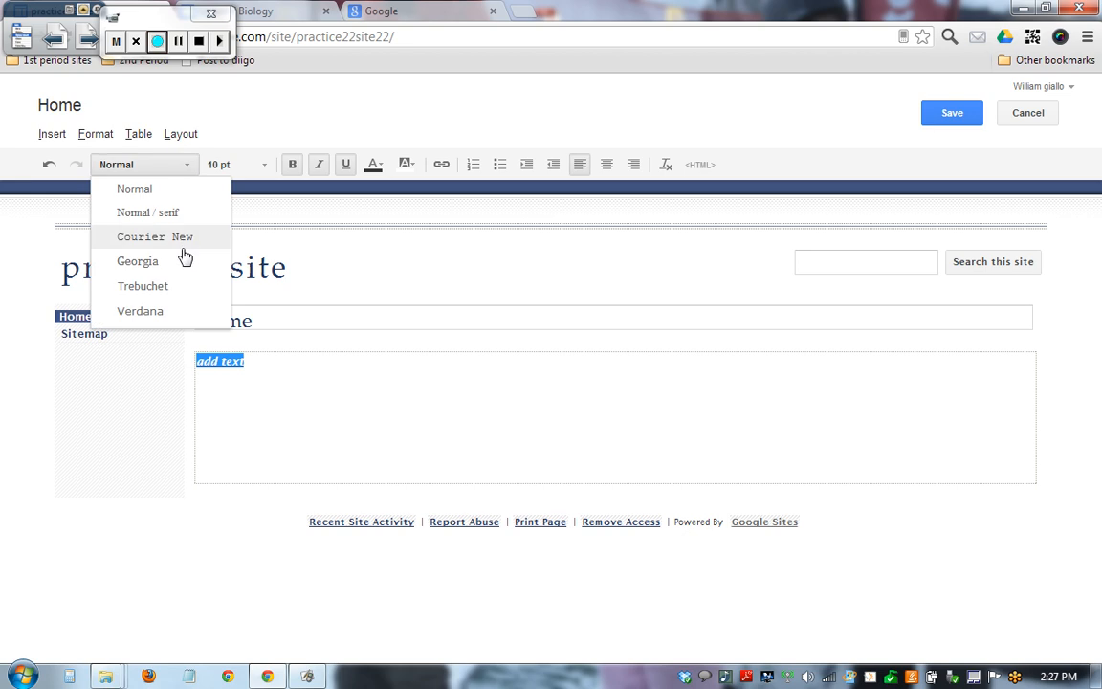
{"action": "left_click", "coordinate": [265, 165]}
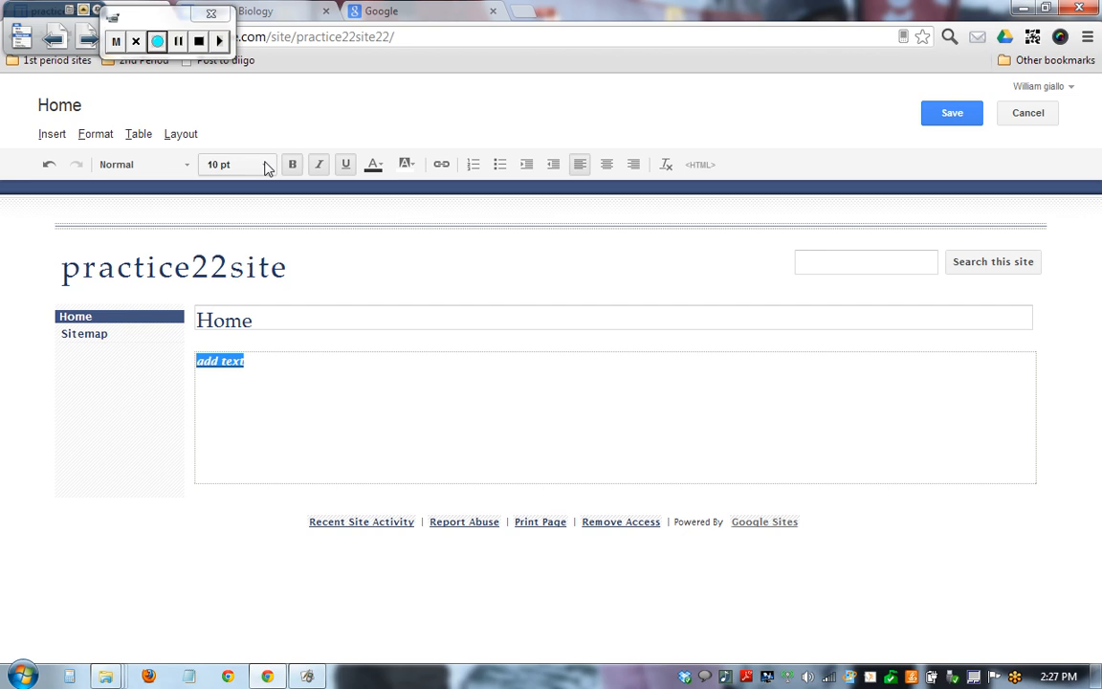
{"action": "left_click", "coordinate": [371, 165]}
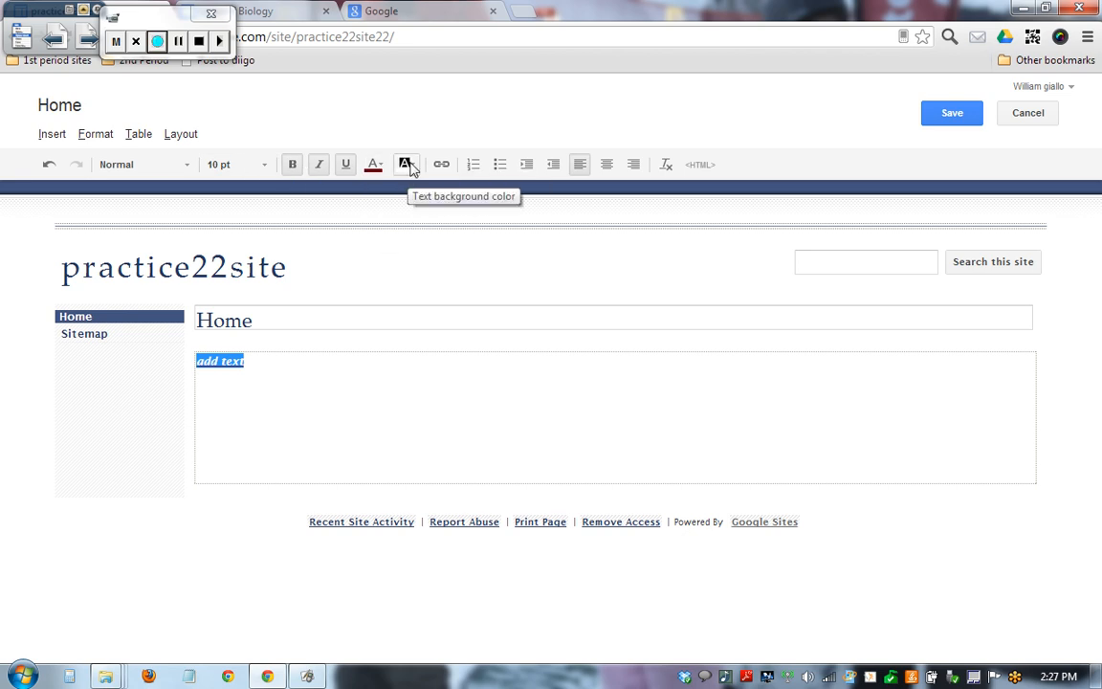
{"action": "left_click", "coordinate": [405, 164]}
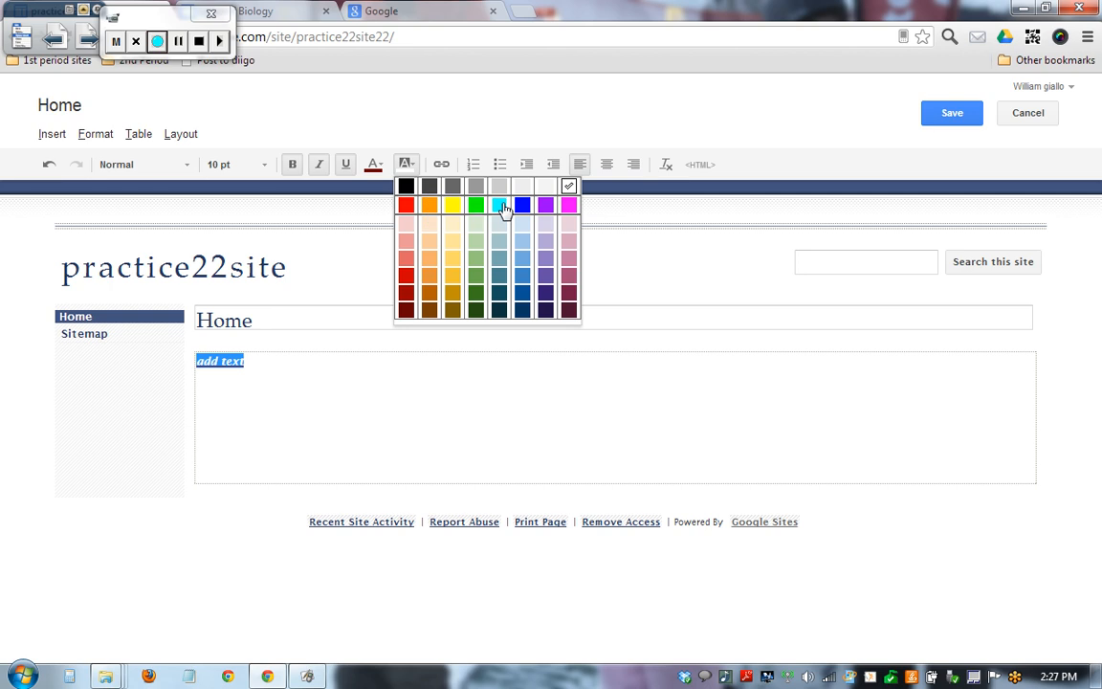
{"action": "left_click", "coordinate": [502, 203]}
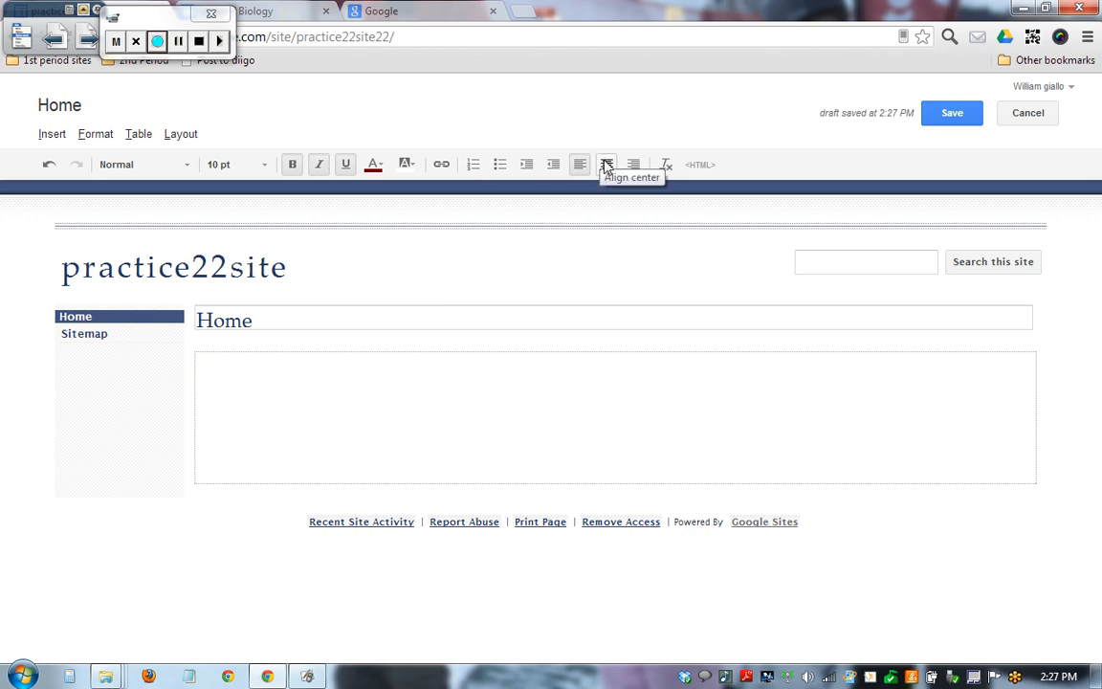
{"action": "mouse_move", "coordinate": [555, 164]}
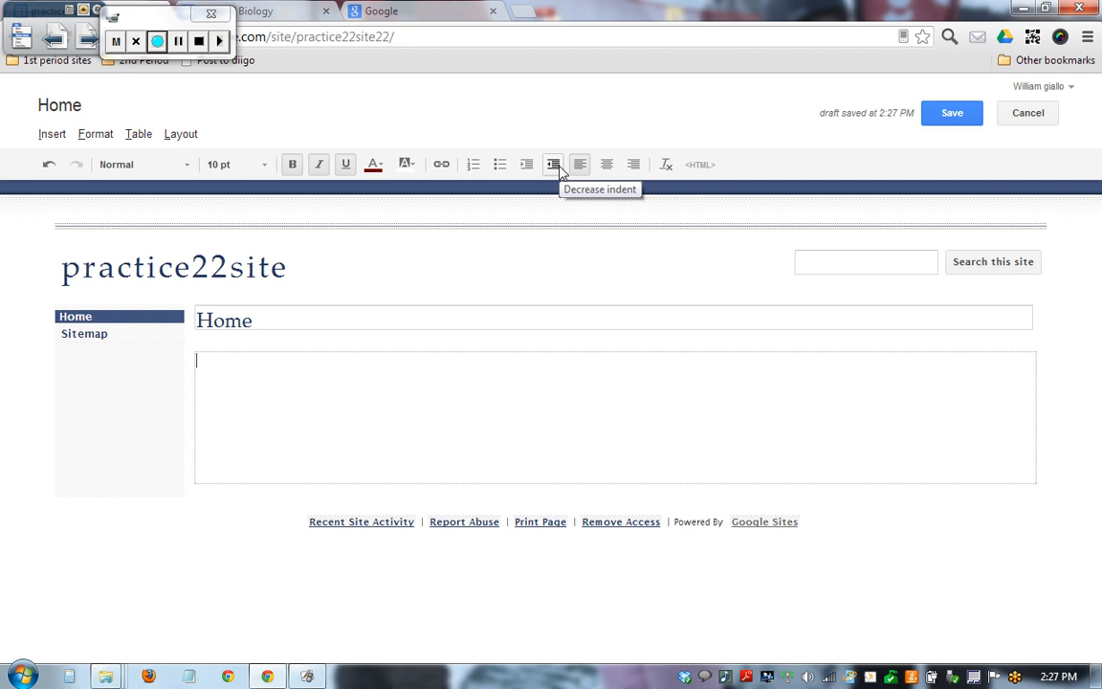
{"action": "mouse_move", "coordinate": [664, 167]}
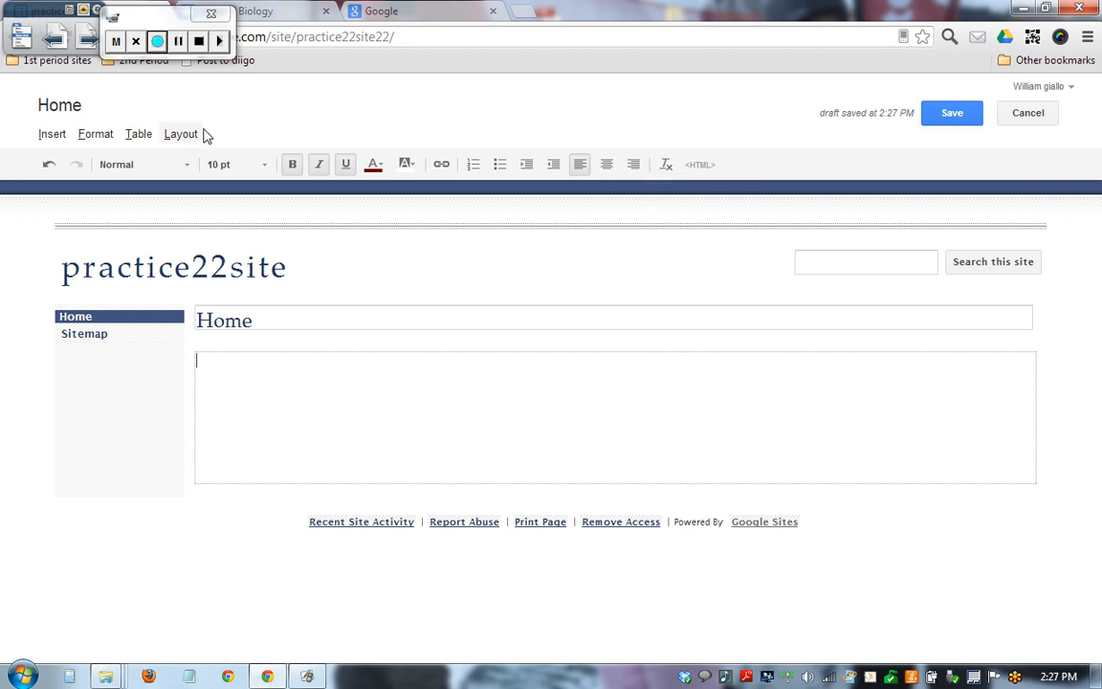
{"action": "mouse_move", "coordinate": [180, 134]}
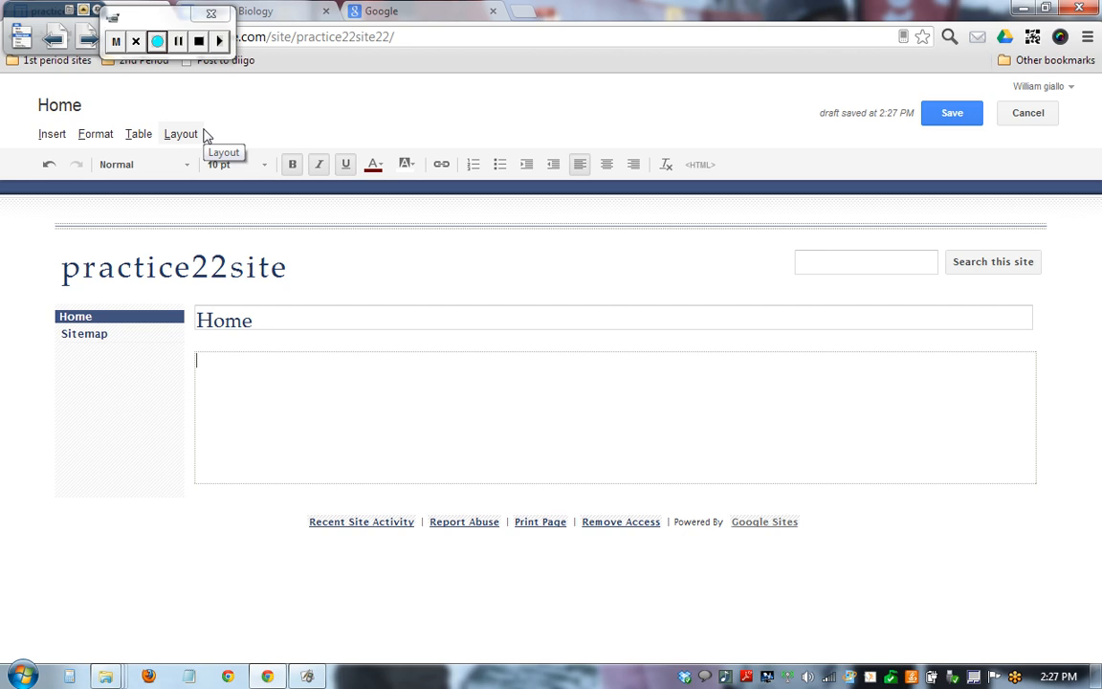
Show the Layout menu listing the available page layouts.
{"action": "left_click", "coordinate": [180, 134]}
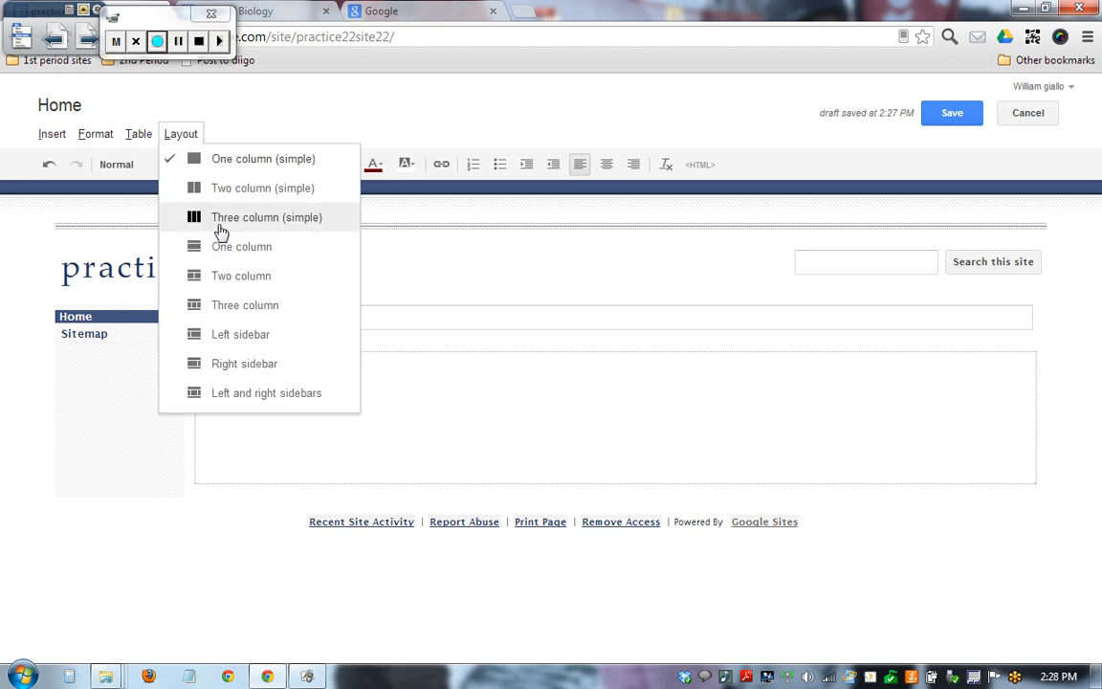
Apply the Two column layout: a full-width box above two side-by-side columns.
{"action": "left_click", "coordinate": [911, 37]}
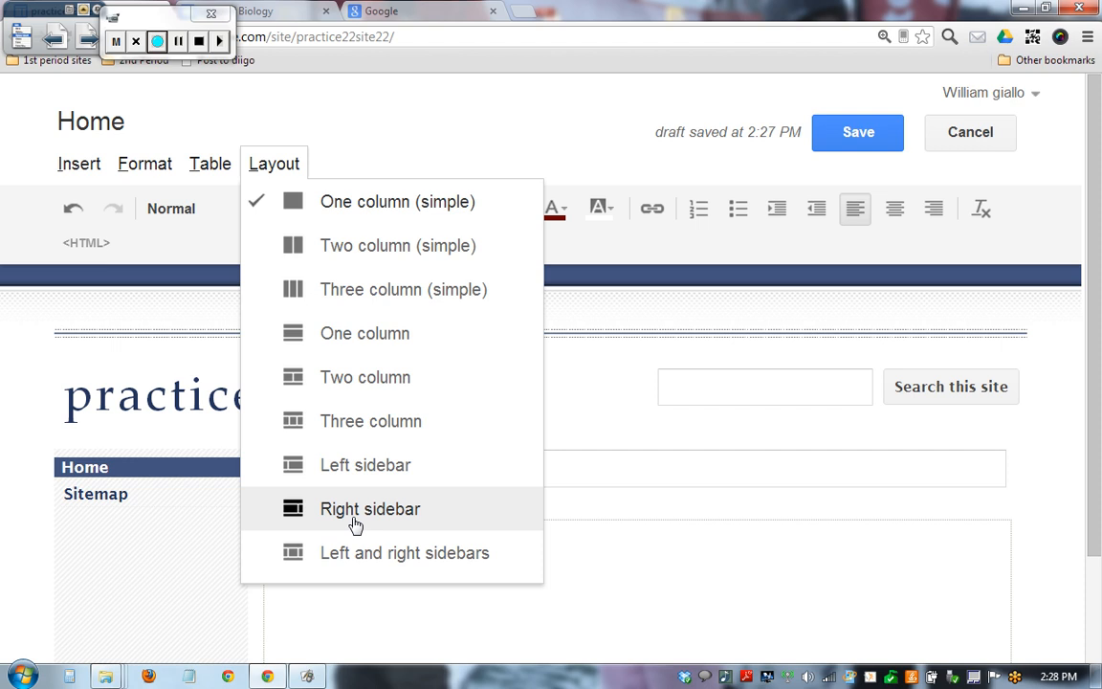
{"action": "mouse_move", "coordinate": [362, 333]}
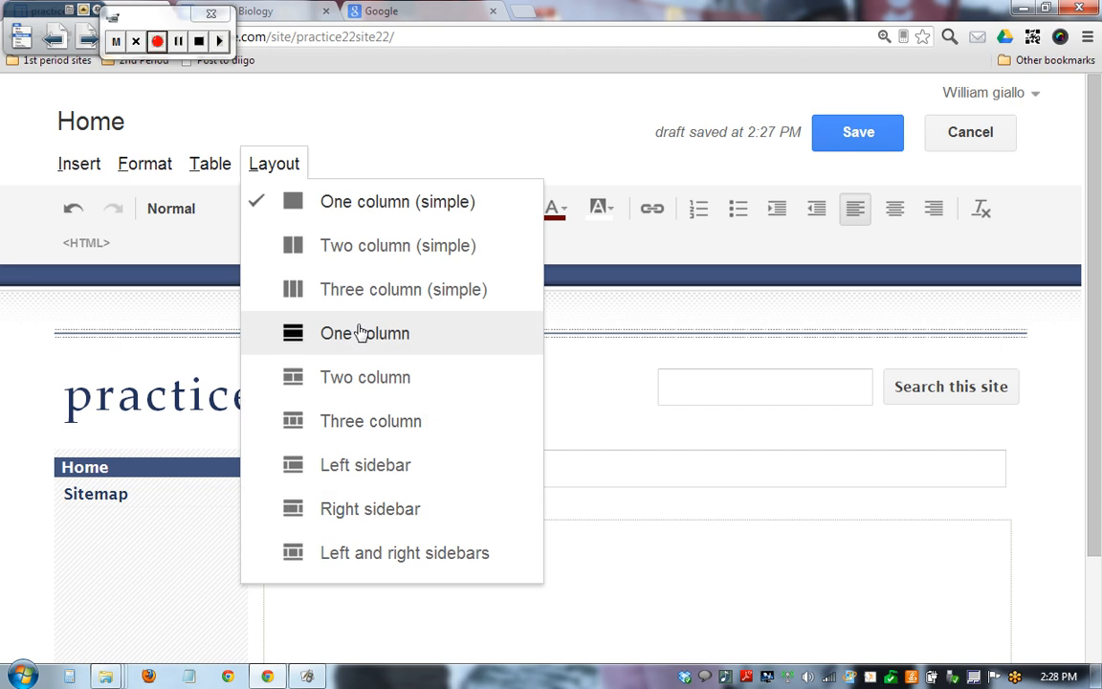
{"action": "mouse_move", "coordinate": [364, 377]}
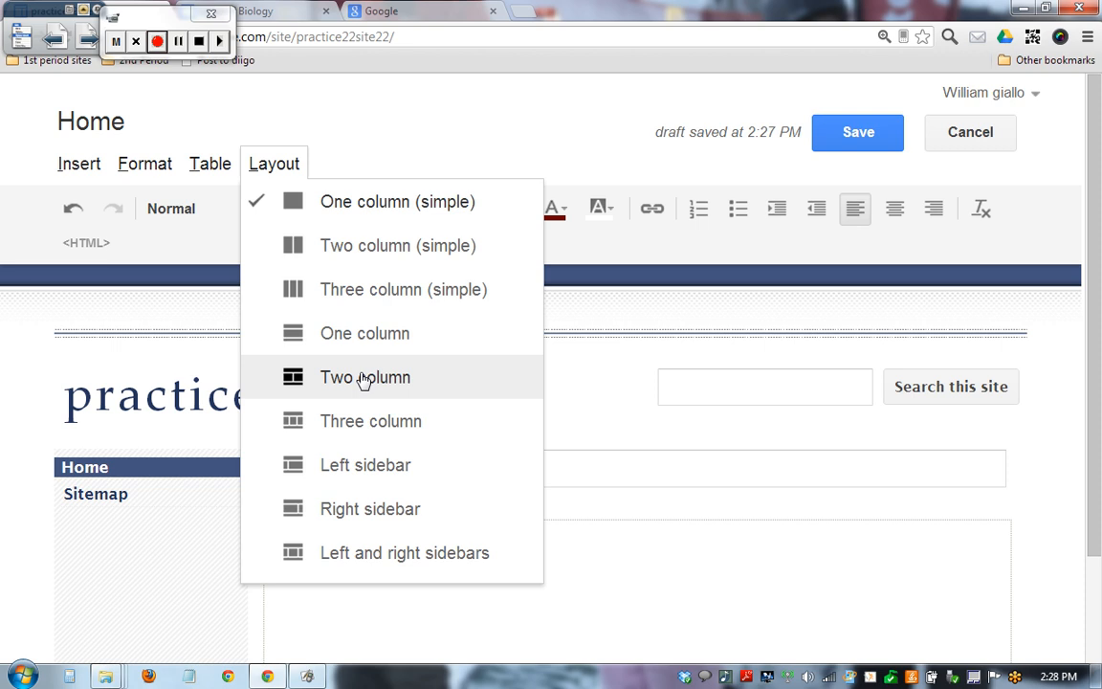
{"action": "mouse_move", "coordinate": [363, 414]}
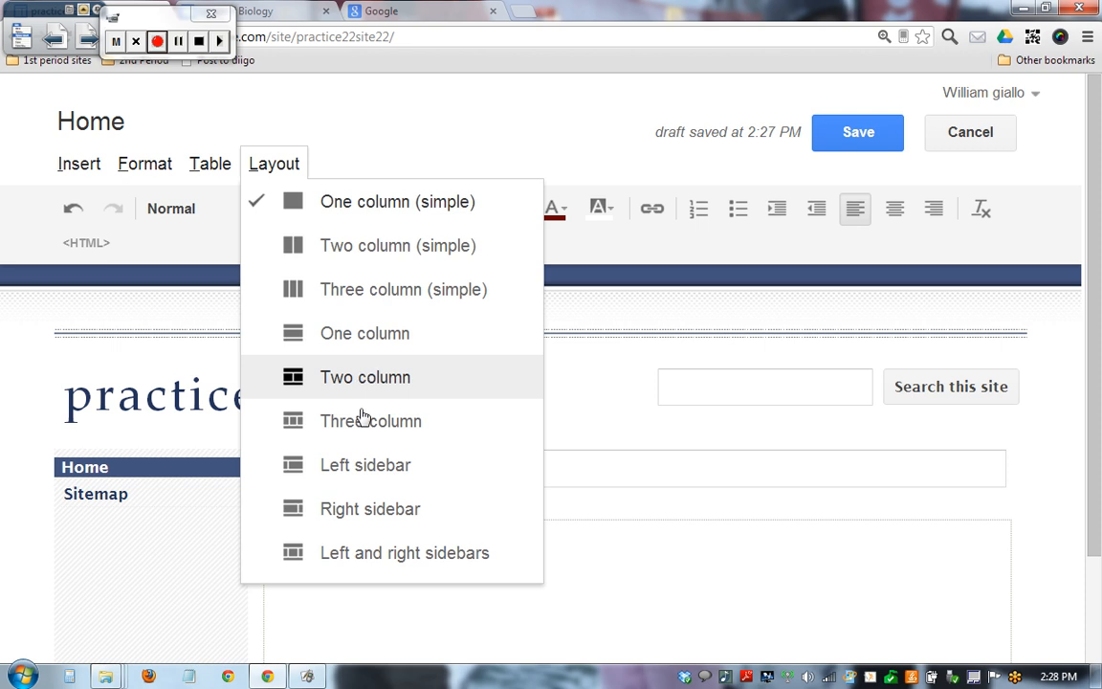
{"action": "mouse_move", "coordinate": [365, 425]}
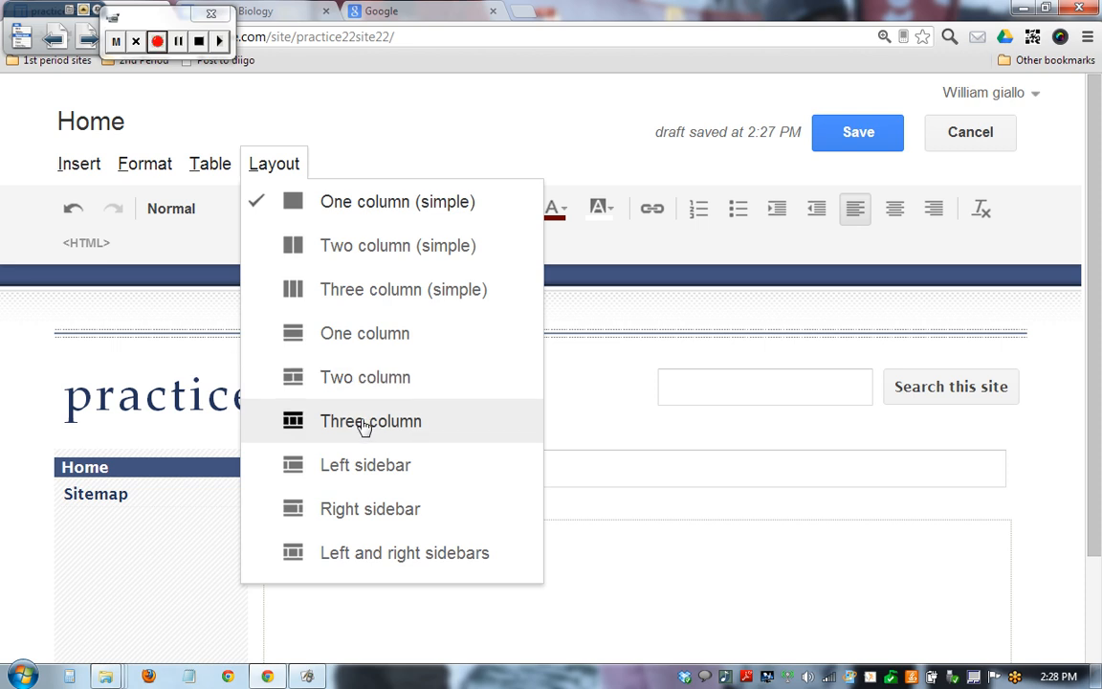
{"action": "mouse_move", "coordinate": [369, 256]}
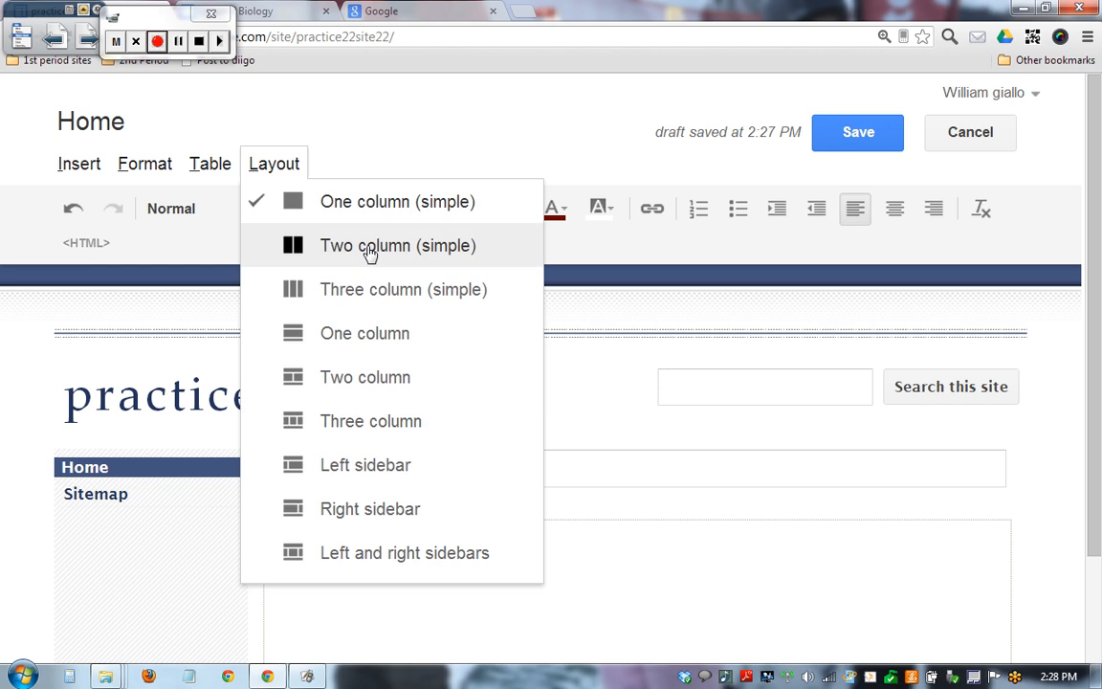
{"action": "mouse_move", "coordinate": [372, 387]}
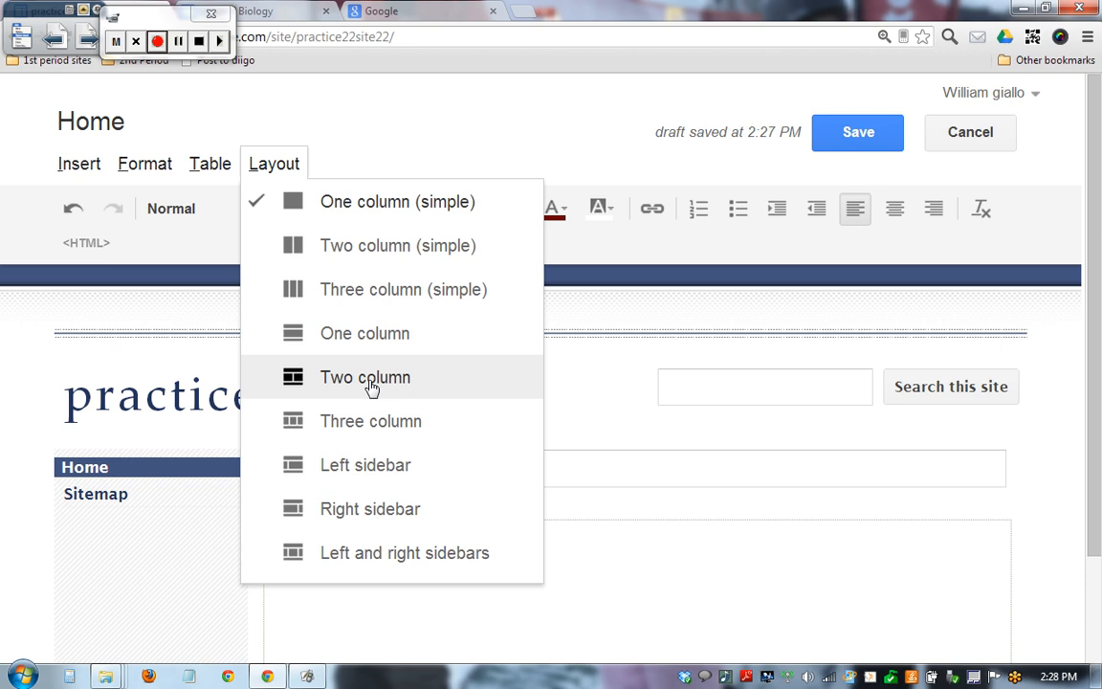
{"action": "left_click", "coordinate": [364, 377]}
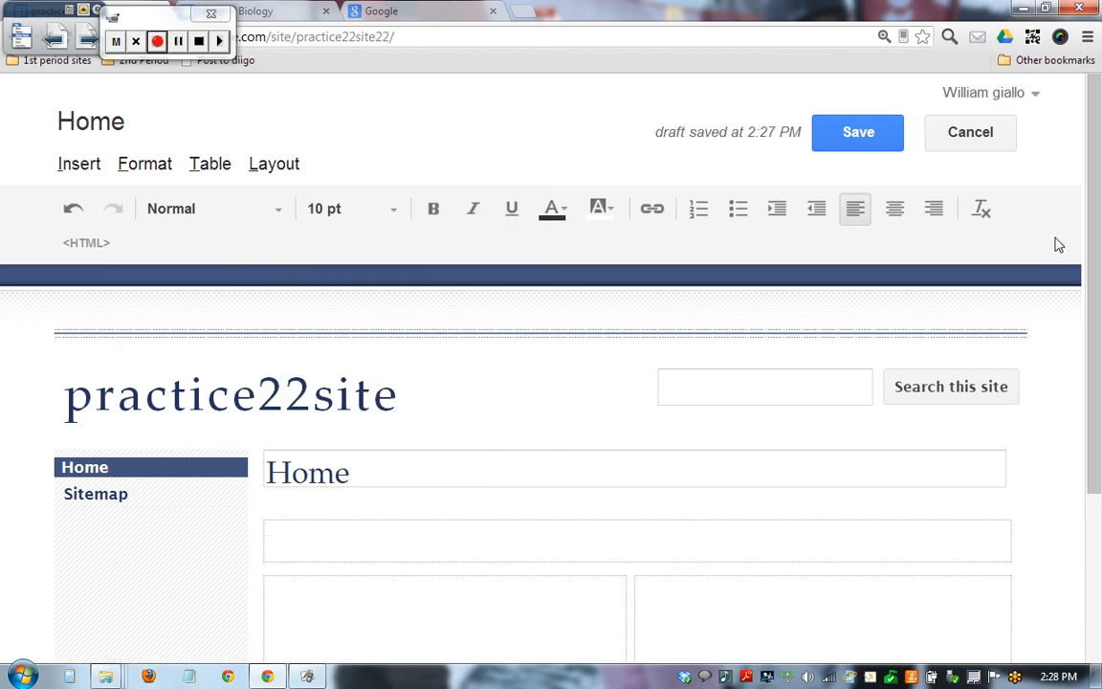
Fill the four layout boxes with 'first space', 'second', 'third' and 'fourth'.
{"action": "scroll", "scroll_direction": "down", "scroll_amount": 3}
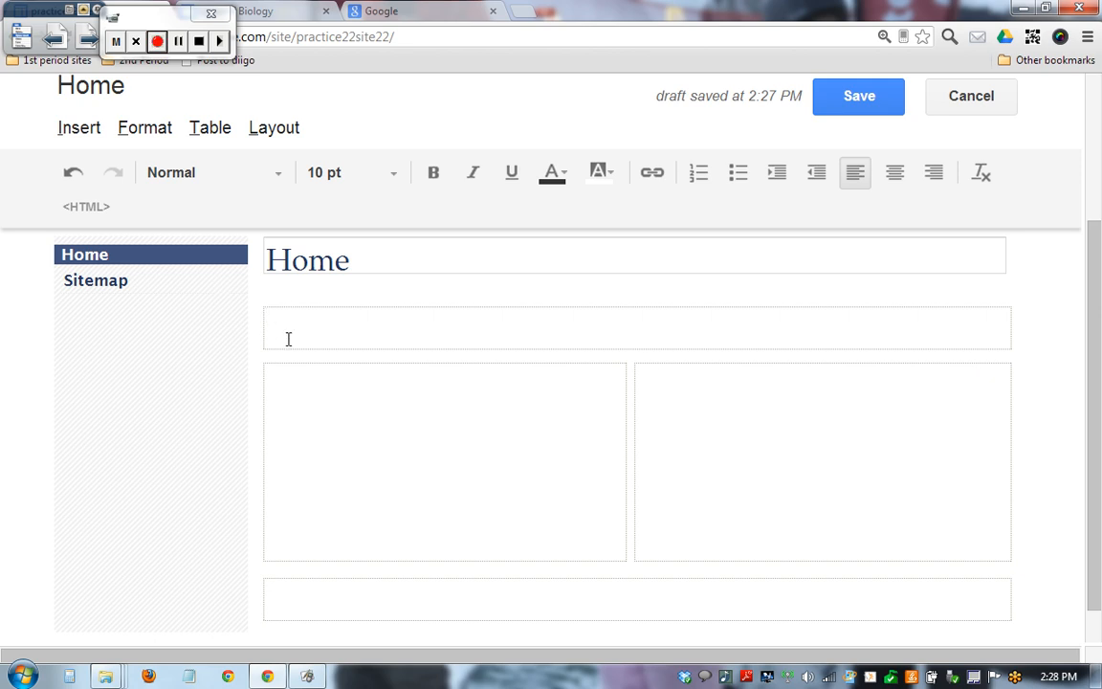
{"action": "mouse_move", "coordinate": [697, 547]}
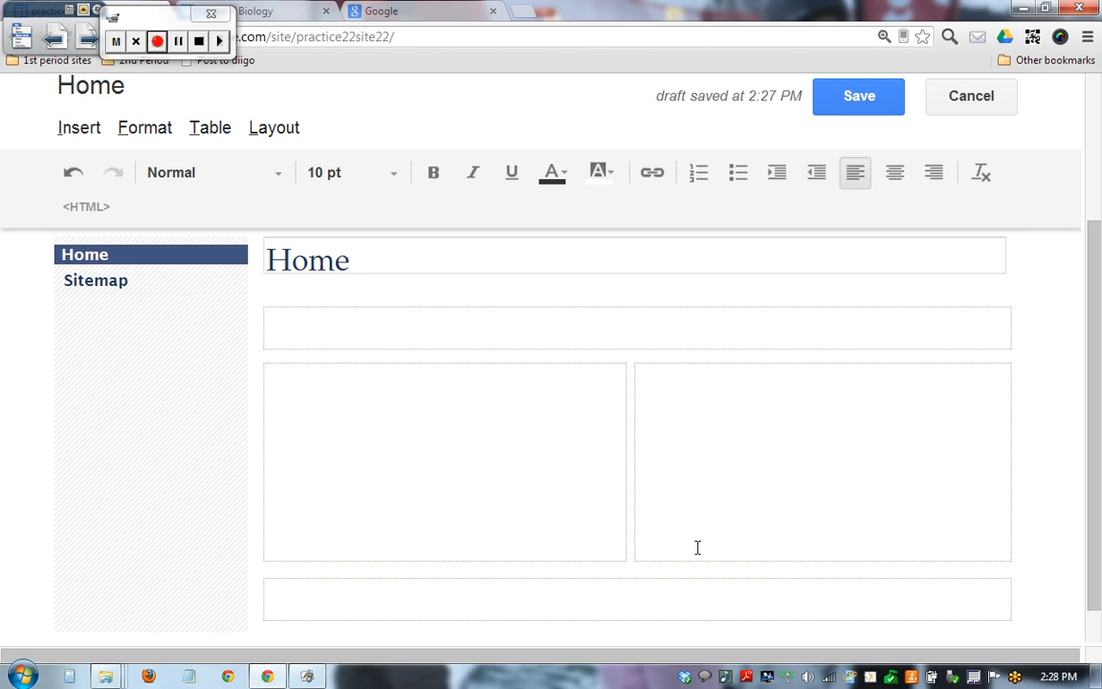
{"action": "mouse_move", "coordinate": [714, 612]}
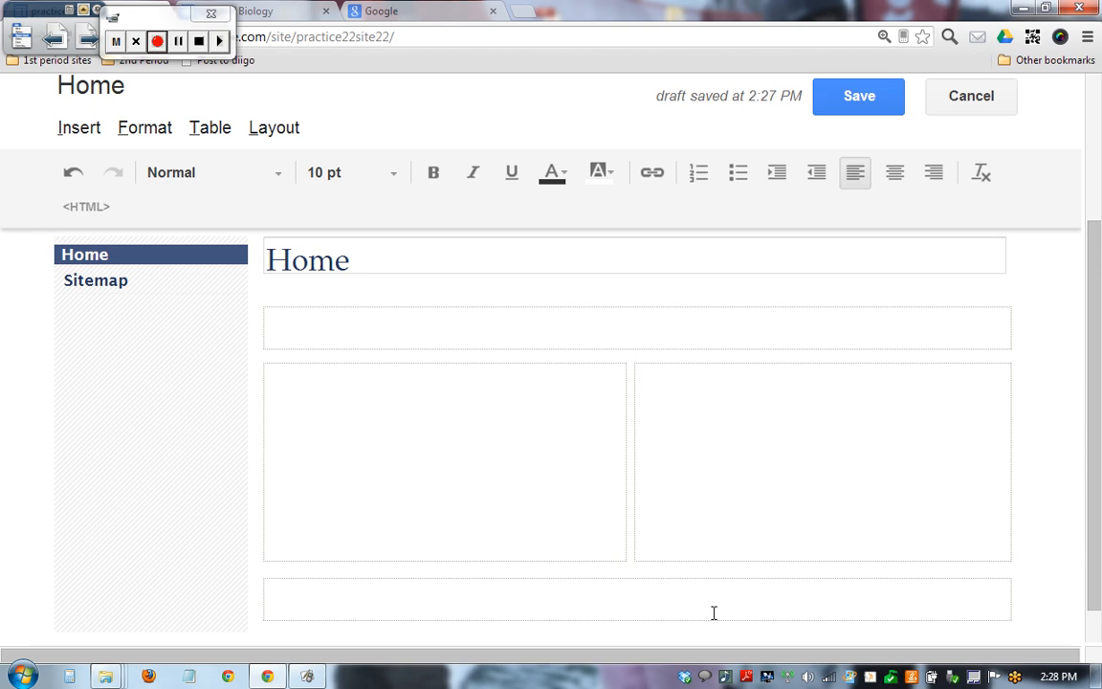
{"action": "mouse_move", "coordinate": [449, 402]}
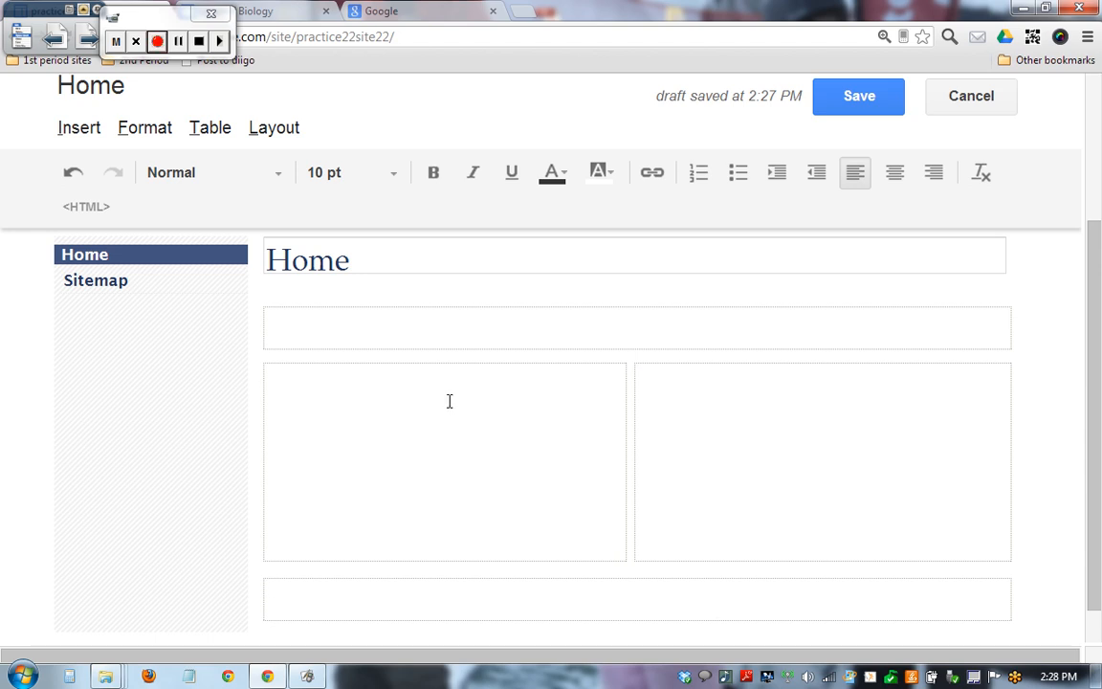
{"action": "type", "text": "first space"}
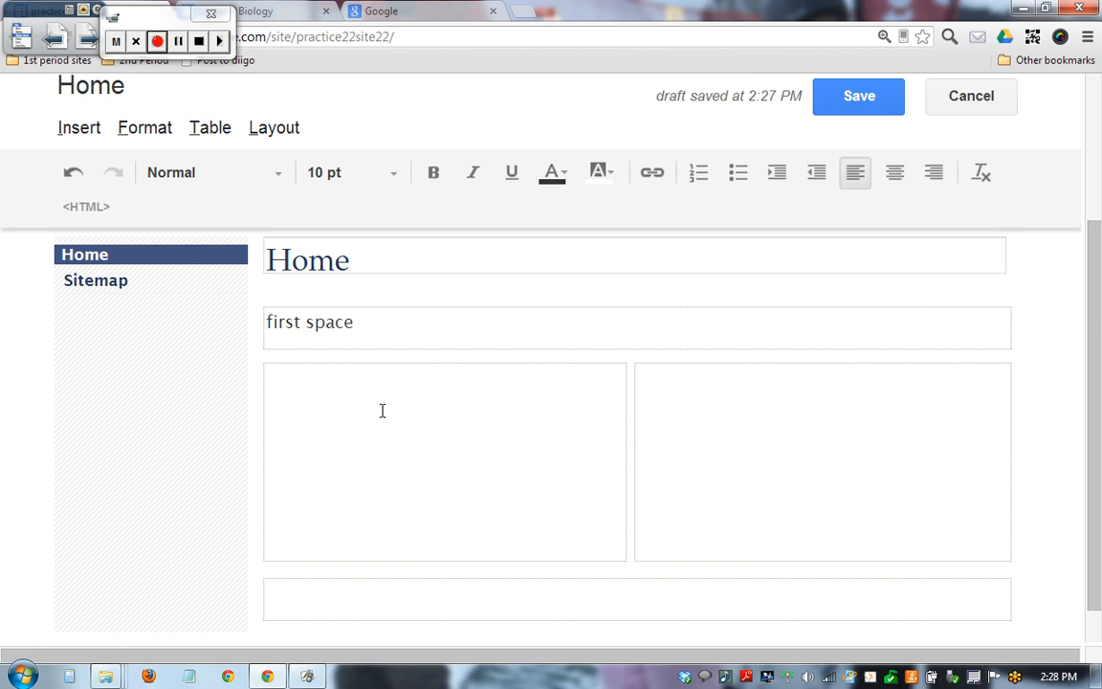
{"action": "type", "text": "second"}
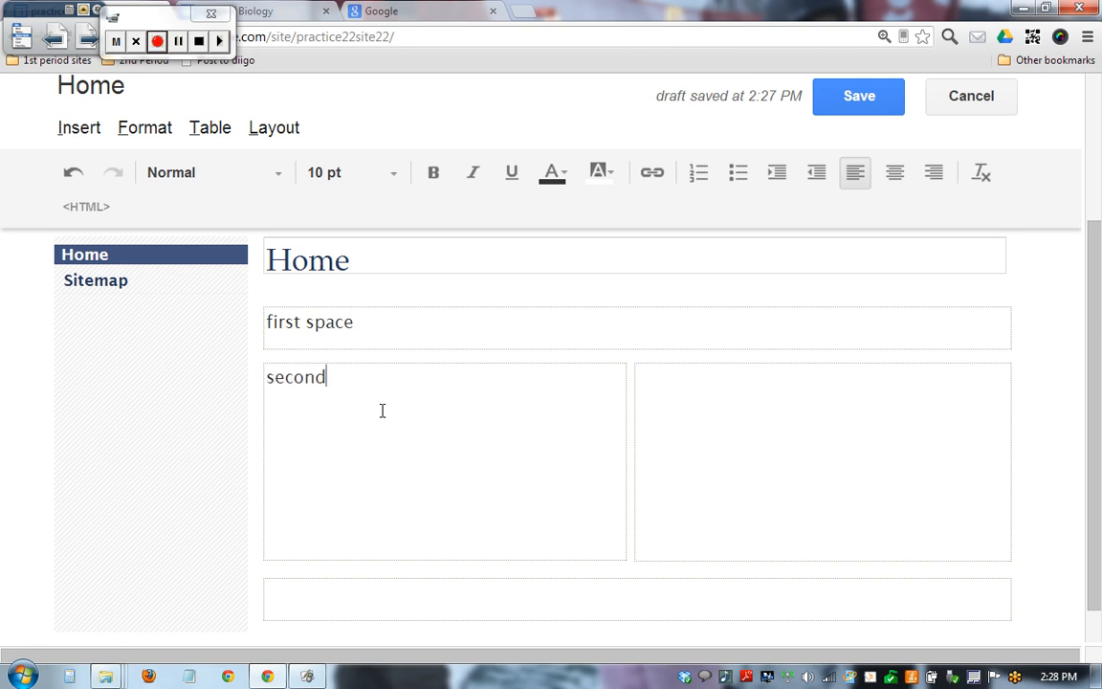
{"action": "type", "text": "third"}
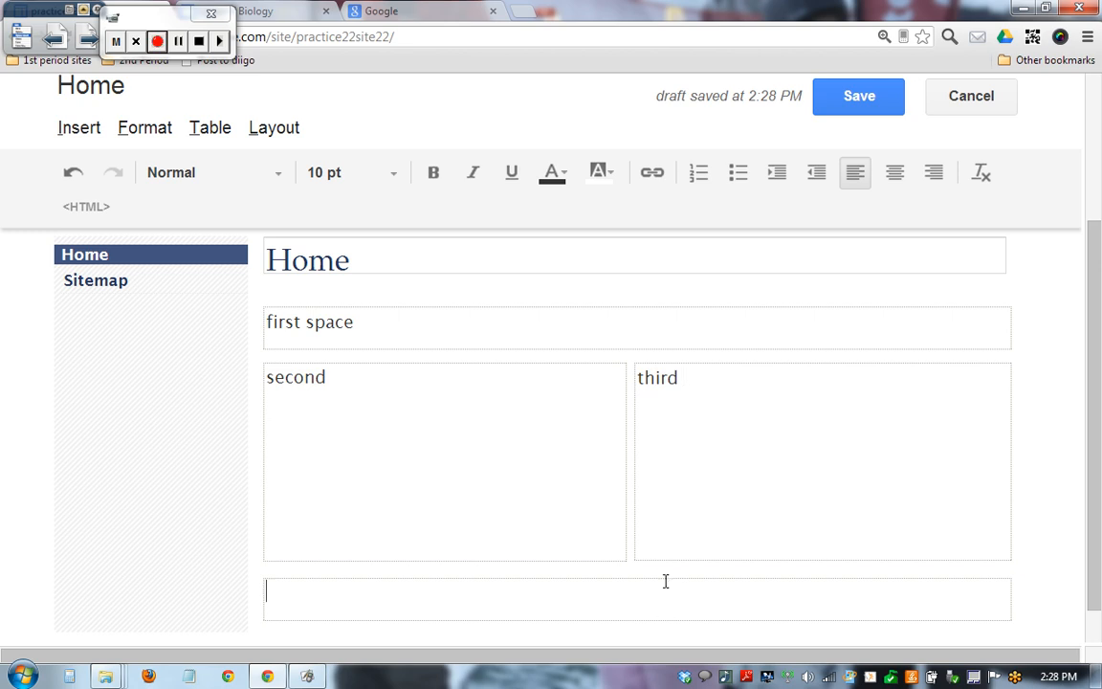
{"action": "type", "text": "fourth"}
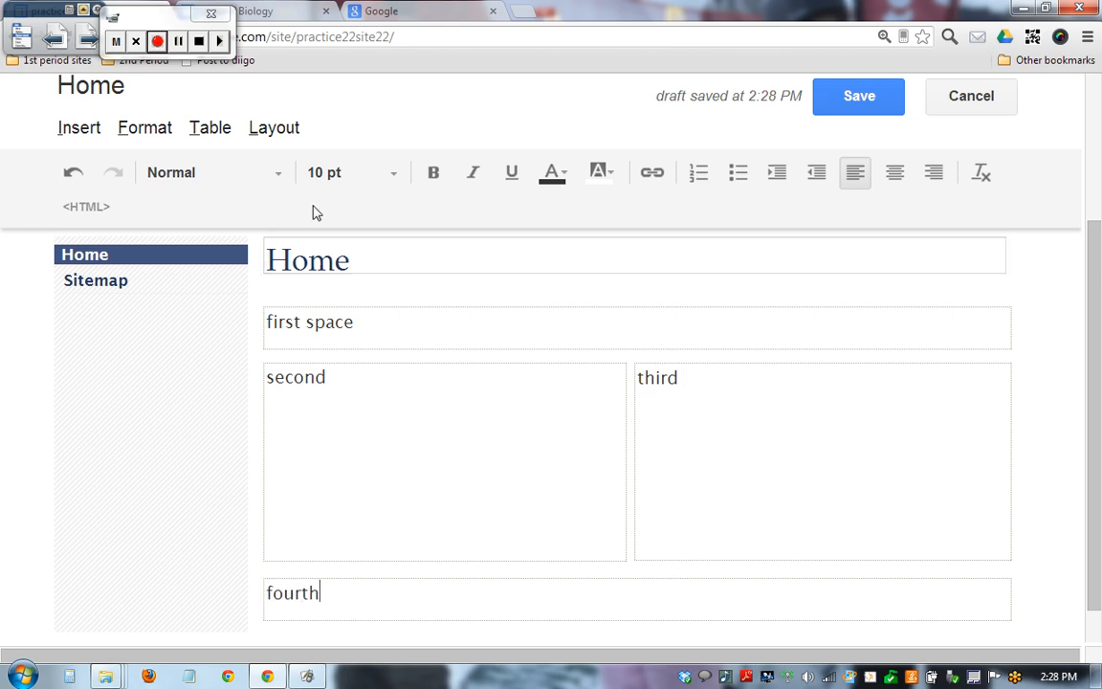
{"action": "mouse_move", "coordinate": [287, 127]}
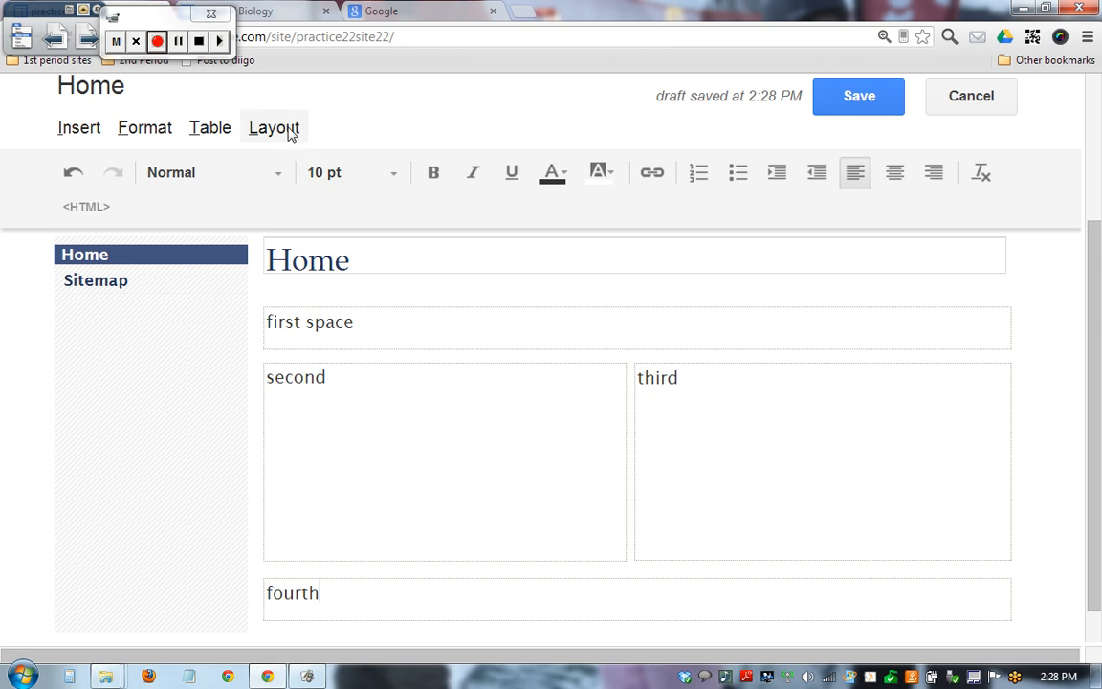
Try another layout then return to Two column, leaving only 'third' in the right column.
{"action": "left_click", "coordinate": [274, 126]}
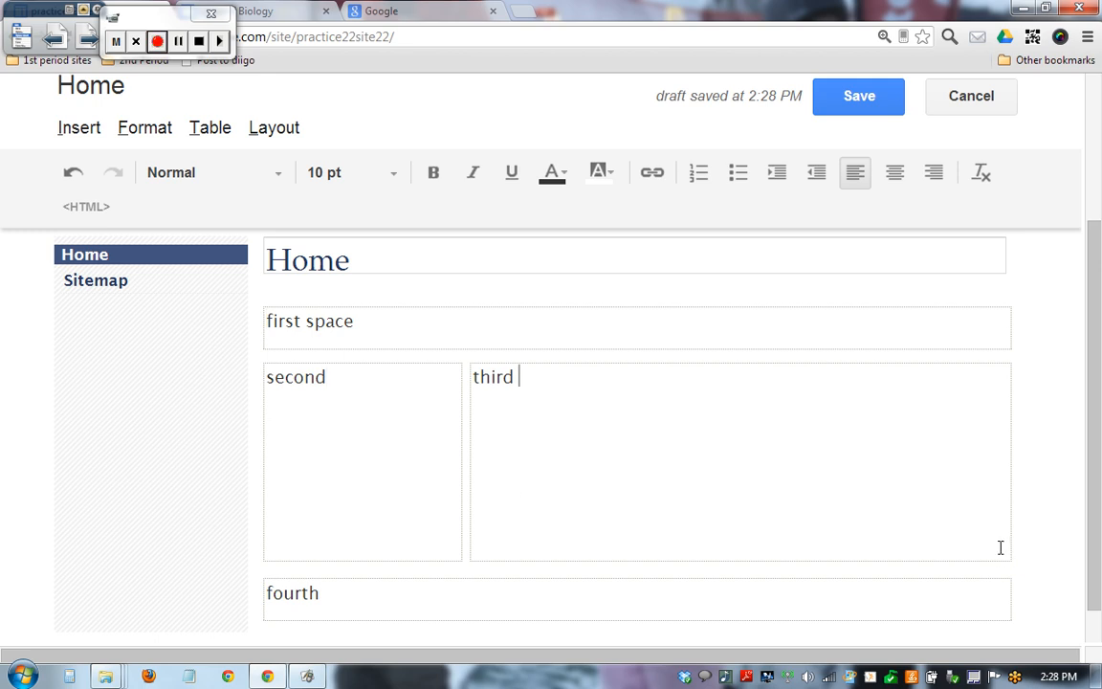
{"action": "left_click", "coordinate": [273, 127]}
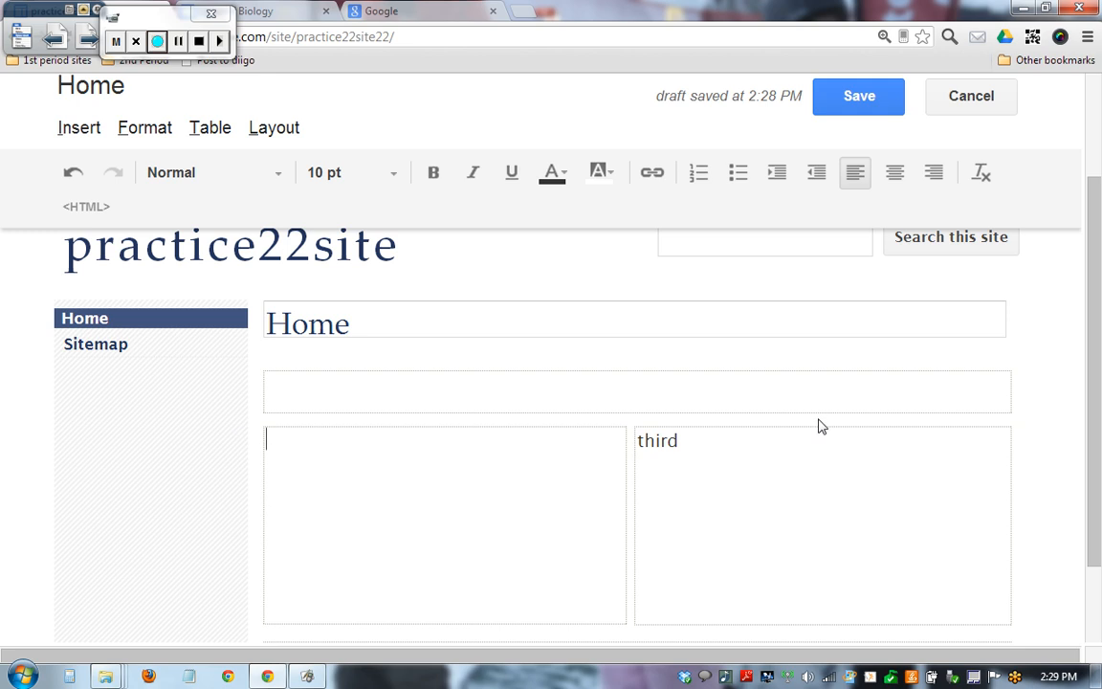
{"action": "scroll", "scroll_direction": "down", "scroll_amount": 3}
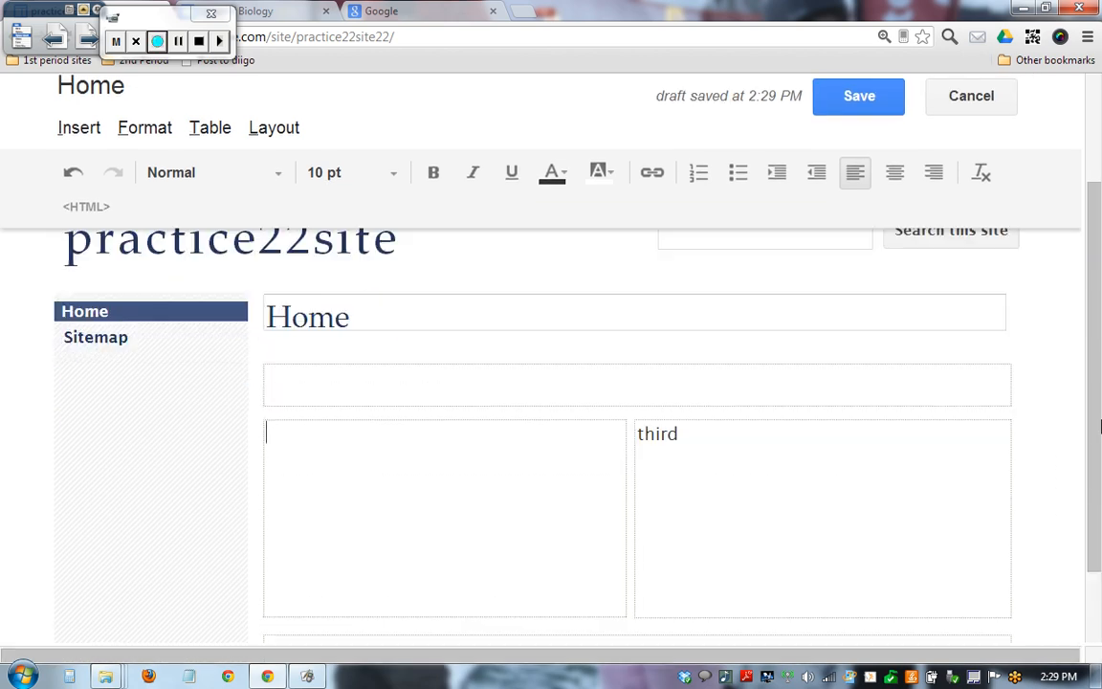
Re-edit the page so the boxes read first, second, third and third, then save.
{"action": "scroll", "scroll_direction": "up", "scroll_amount": 3}
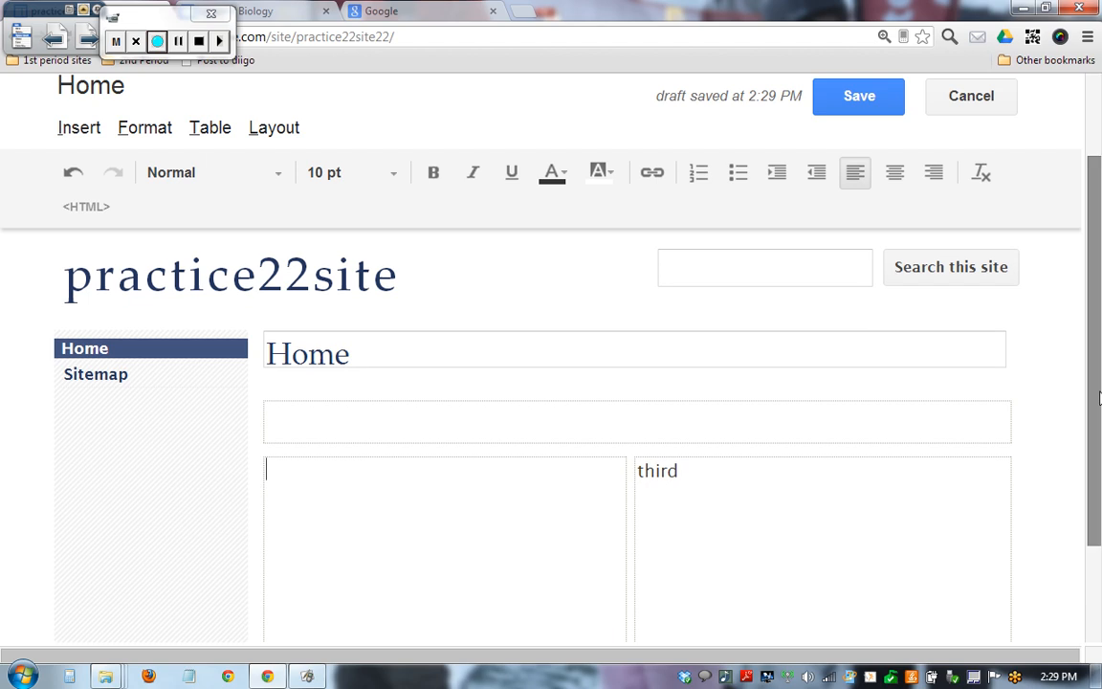
{"action": "mouse_move", "coordinate": [857, 96]}
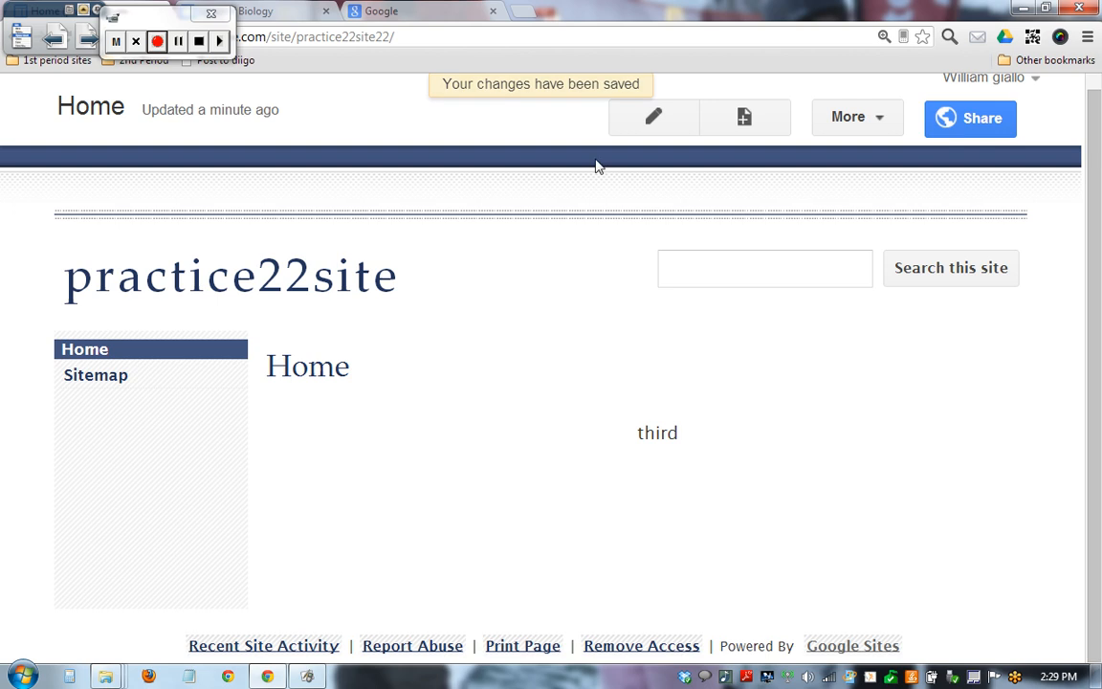
{"action": "left_click", "coordinate": [655, 117]}
{"action": "type", "text": "first"}
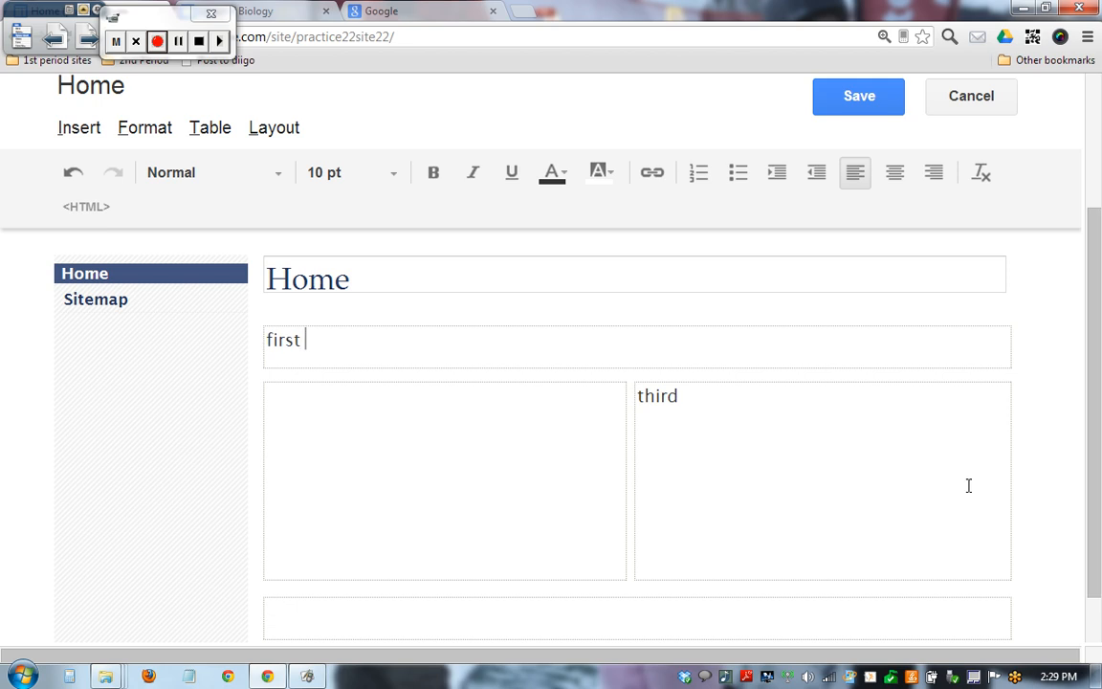
{"action": "type", "text": "second"}
{"action": "left_click", "coordinate": [637, 618]}
{"action": "type", "text": "third"}
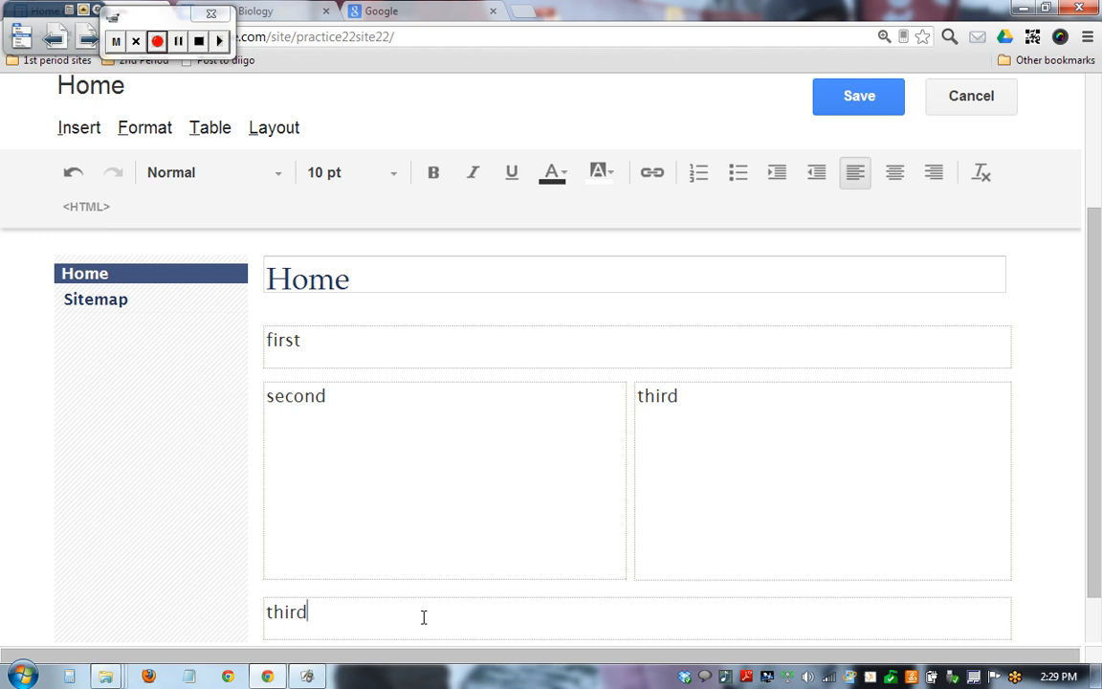
{"action": "left_click", "coordinate": [858, 96]}
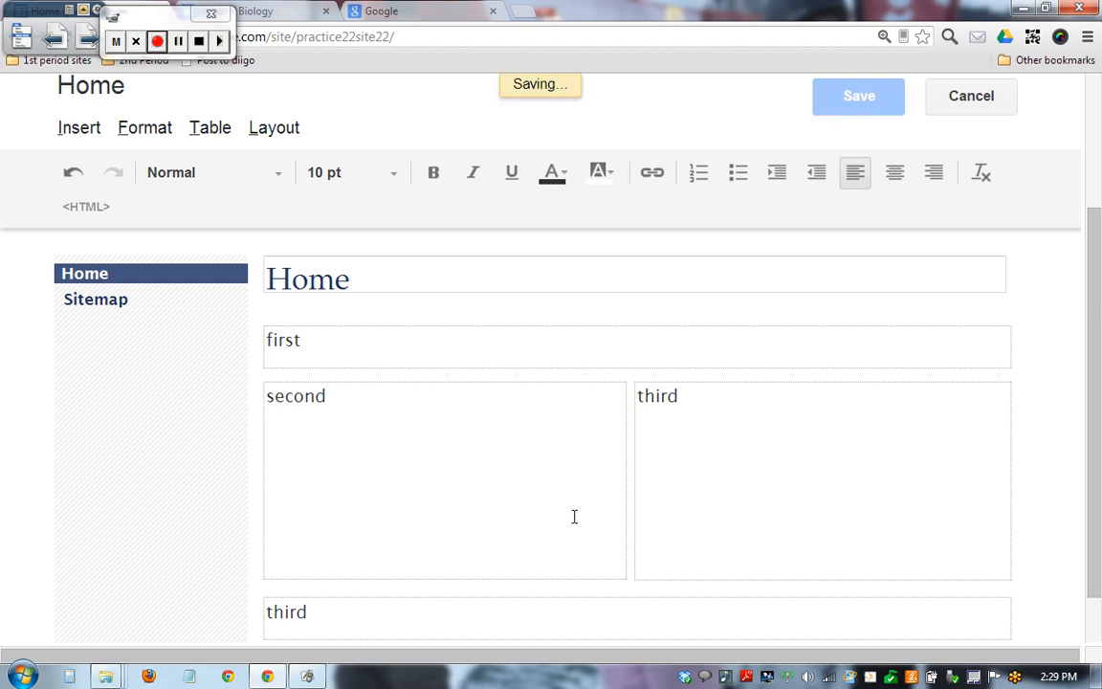
From the More menu's Site actions, launch Edit site layout for practice22site.
{"action": "left_click", "coordinate": [857, 96]}
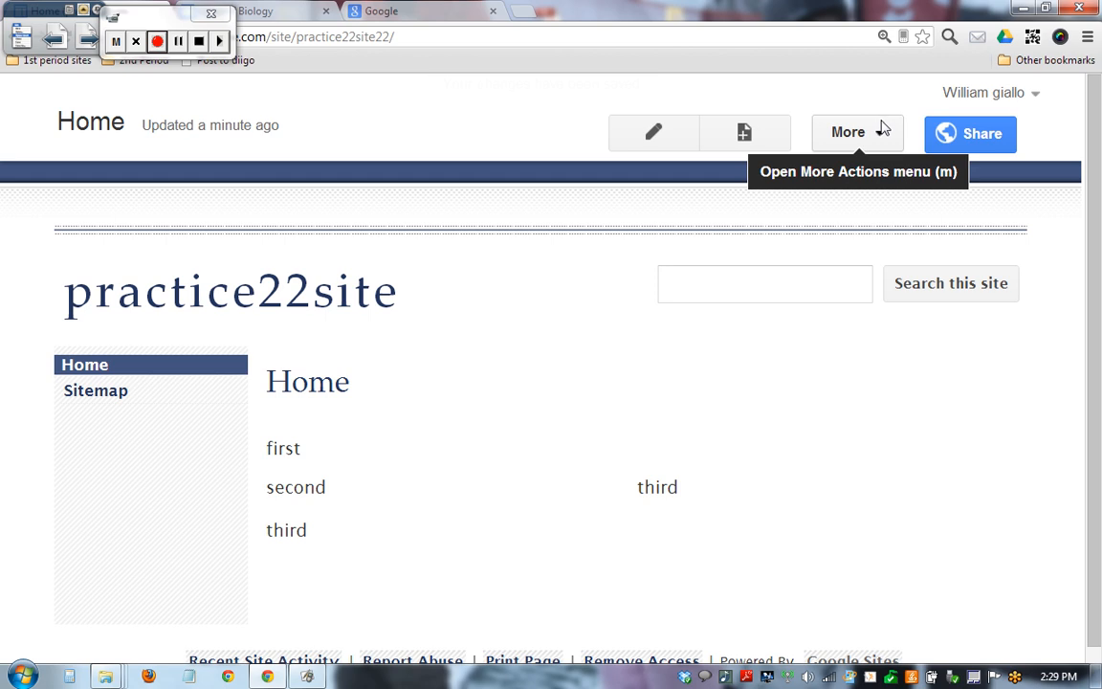
{"action": "left_click", "coordinate": [858, 132]}
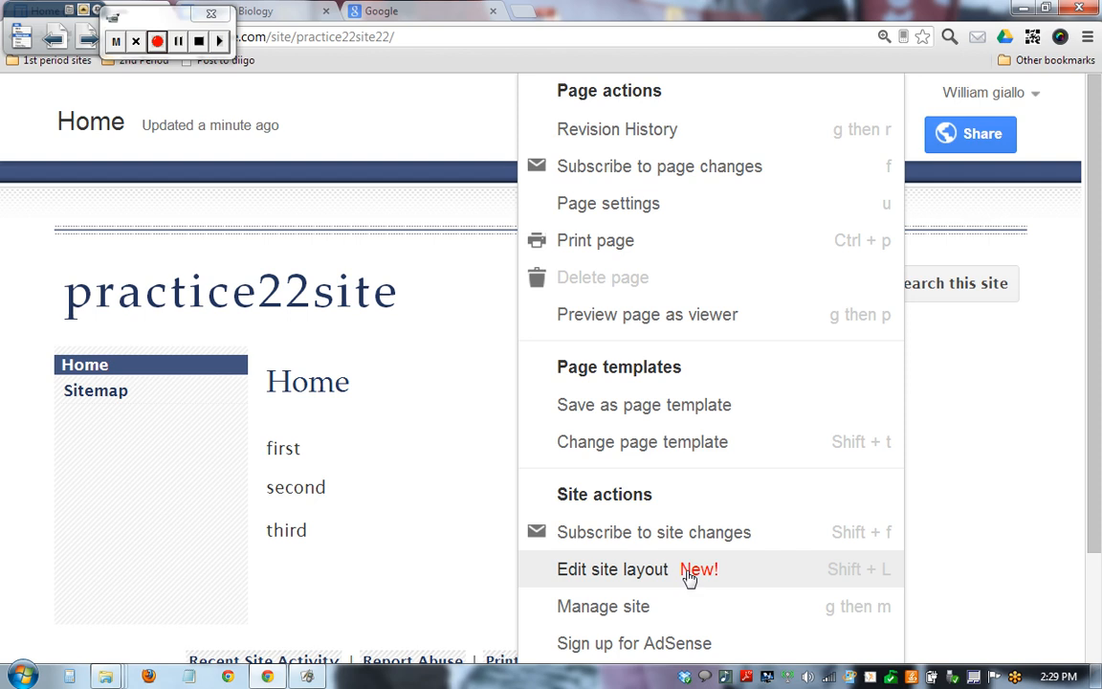
{"action": "left_click", "coordinate": [612, 570]}
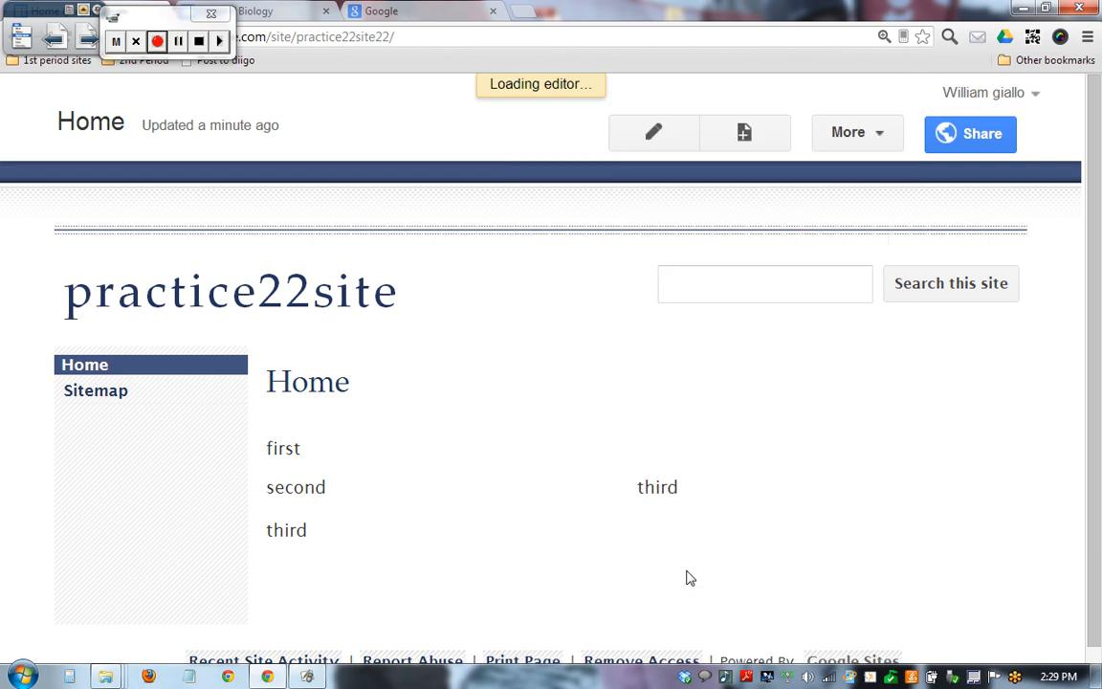
Inspect the Sidebar's navigation gadget and switch the Header off.
{"action": "left_click", "coordinate": [655, 132]}
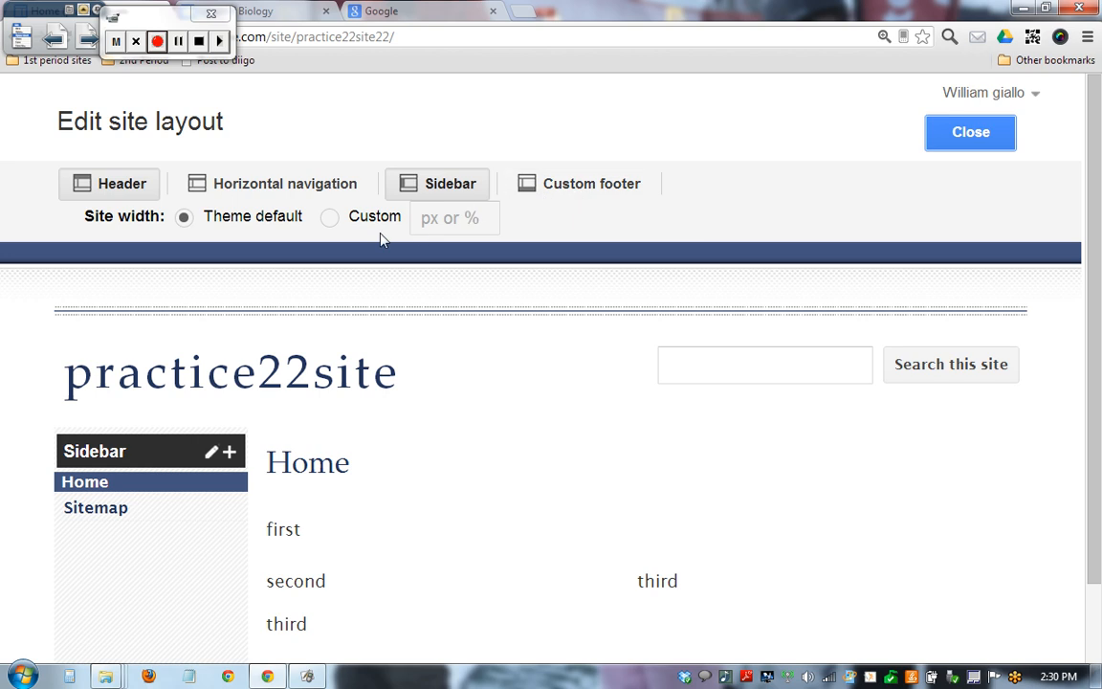
{"action": "mouse_move", "coordinate": [159, 578]}
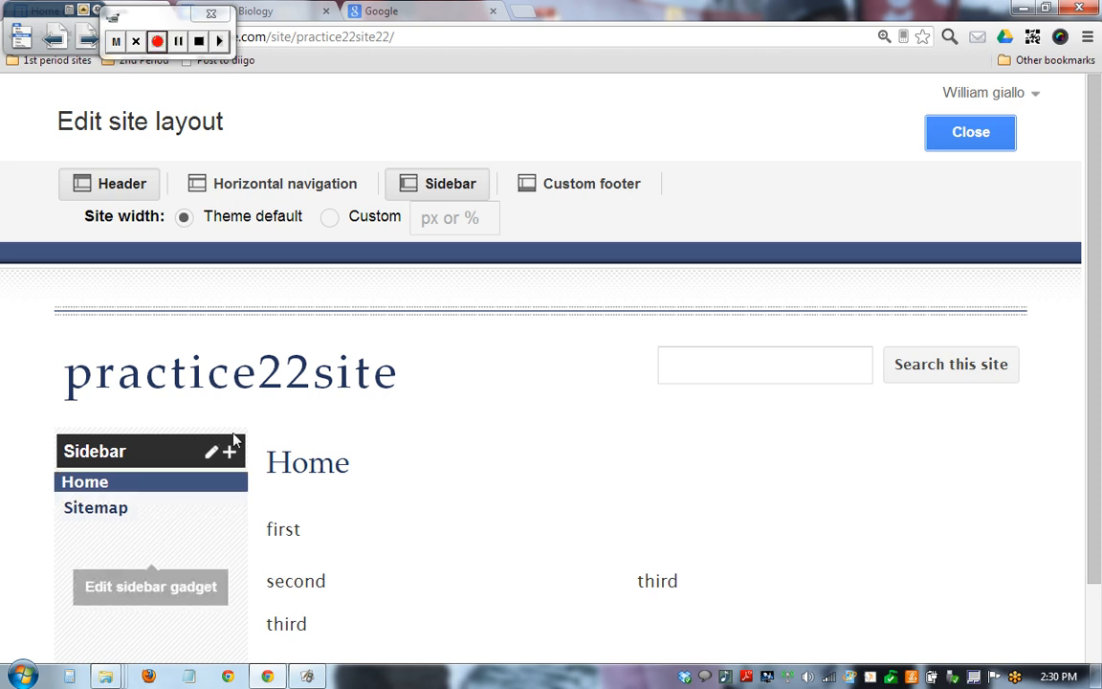
{"action": "mouse_move", "coordinate": [456, 582]}
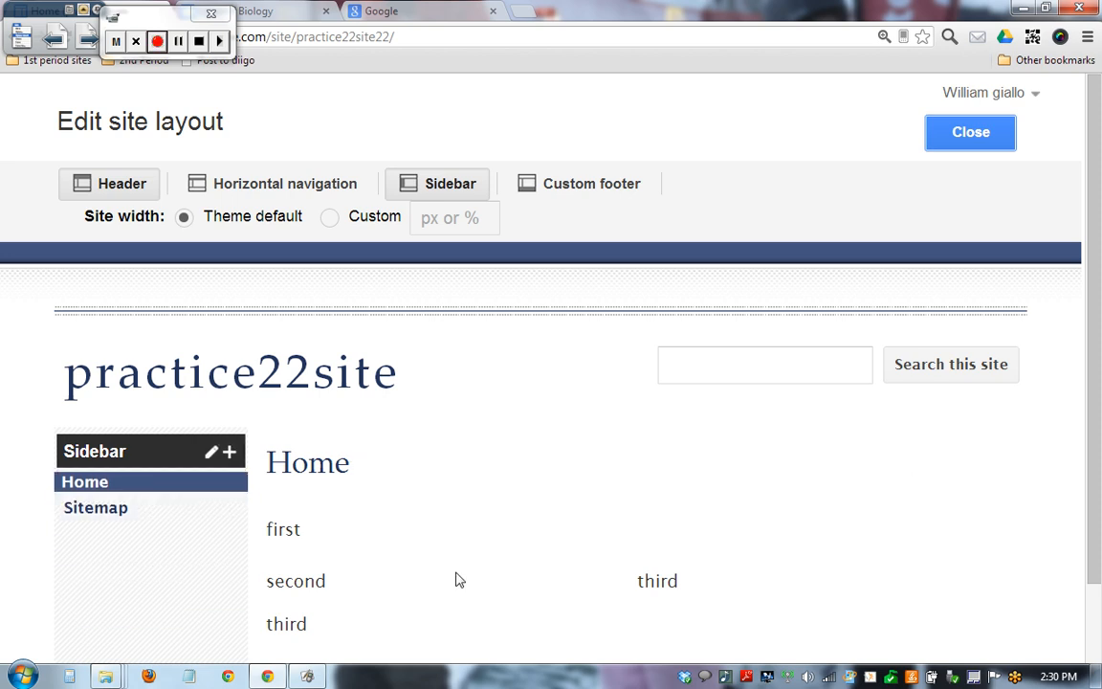
{"action": "mouse_move", "coordinate": [237, 421]}
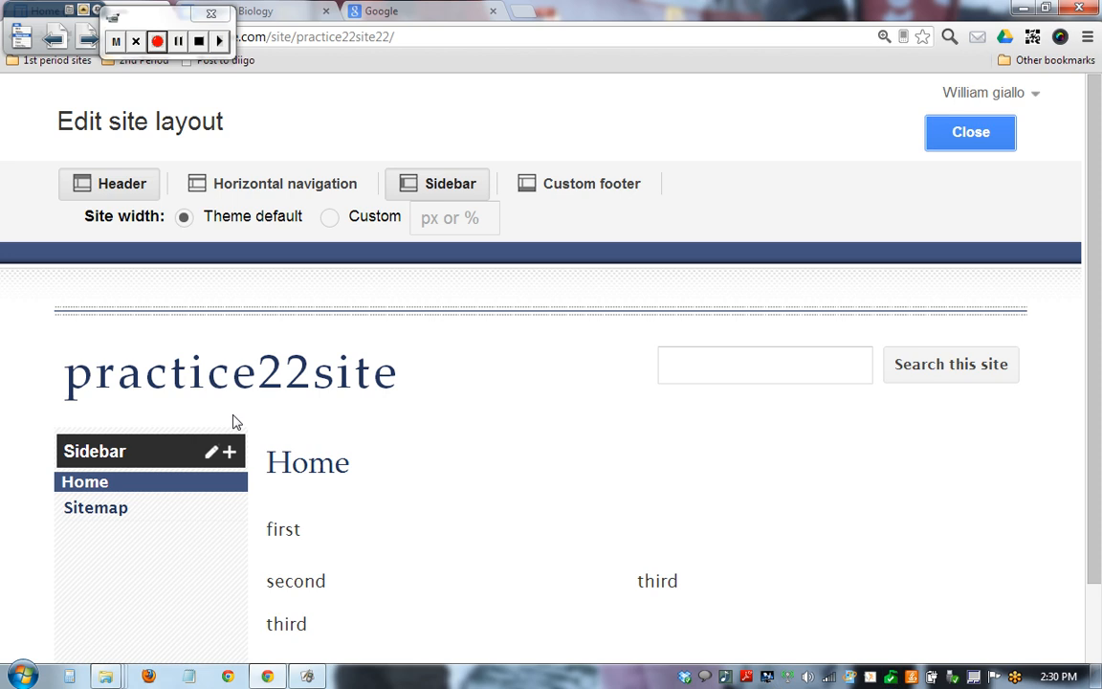
{"action": "left_click", "coordinate": [234, 451]}
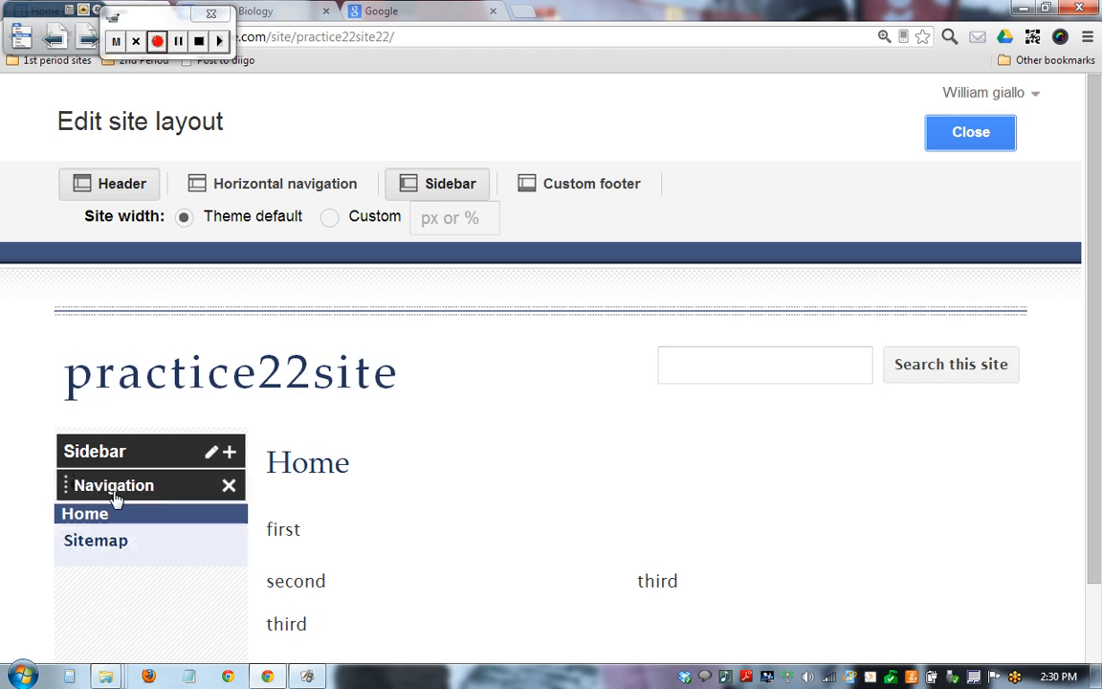
{"action": "left_click", "coordinate": [230, 486]}
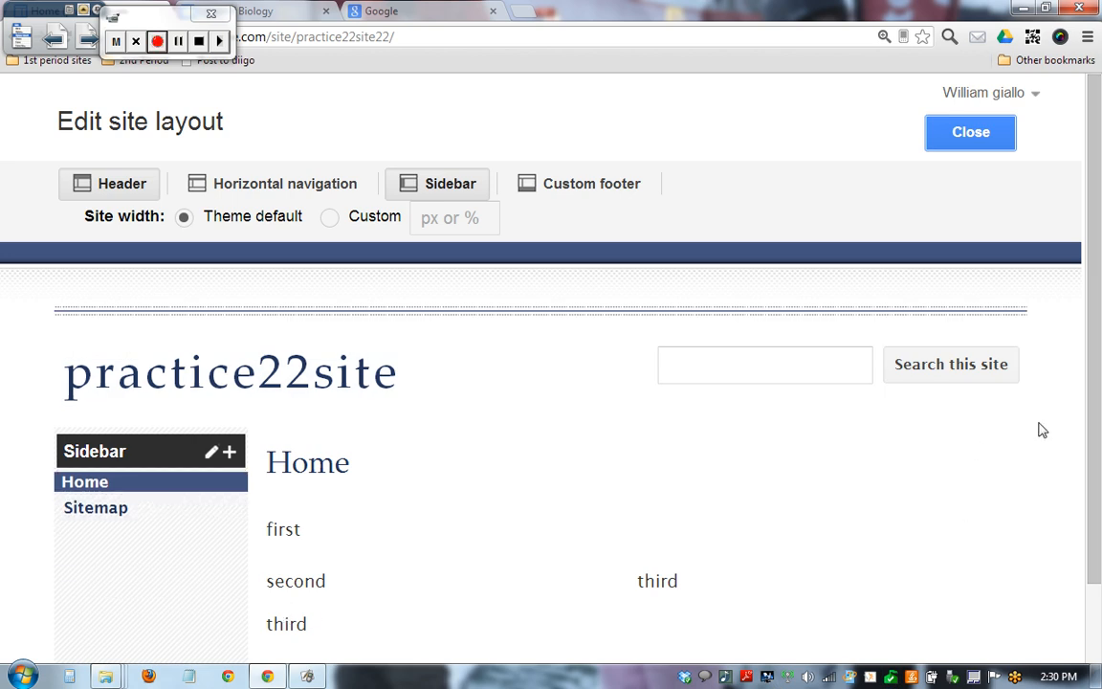
{"action": "scroll", "scroll_direction": "down", "scroll_amount": 3}
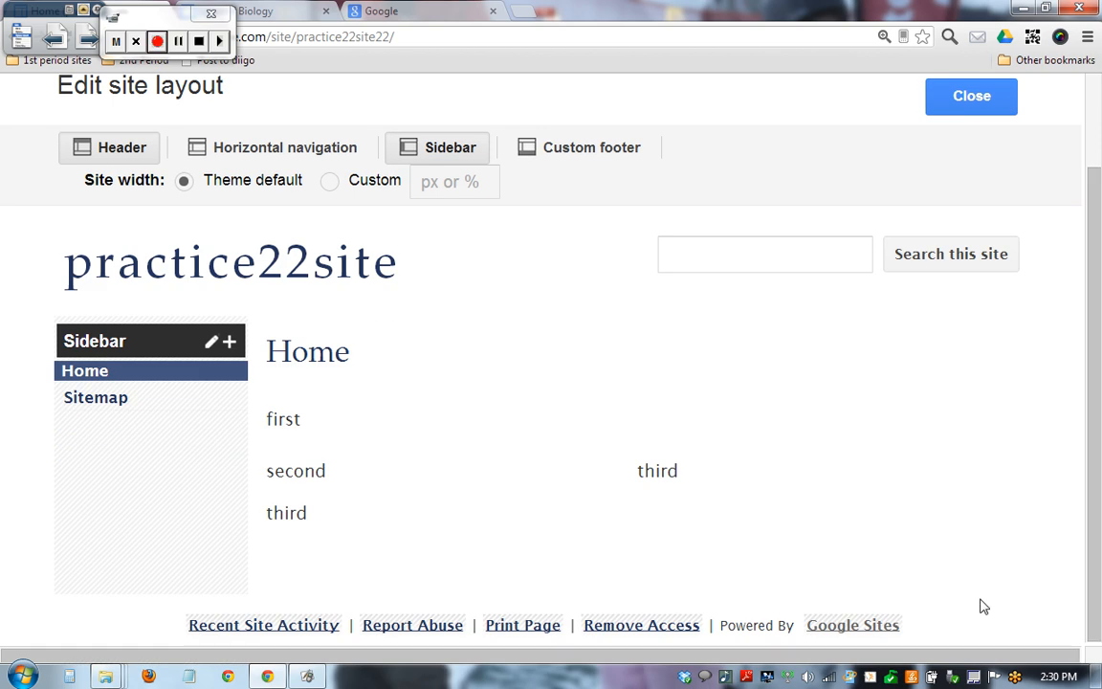
{"action": "mouse_move", "coordinate": [729, 408]}
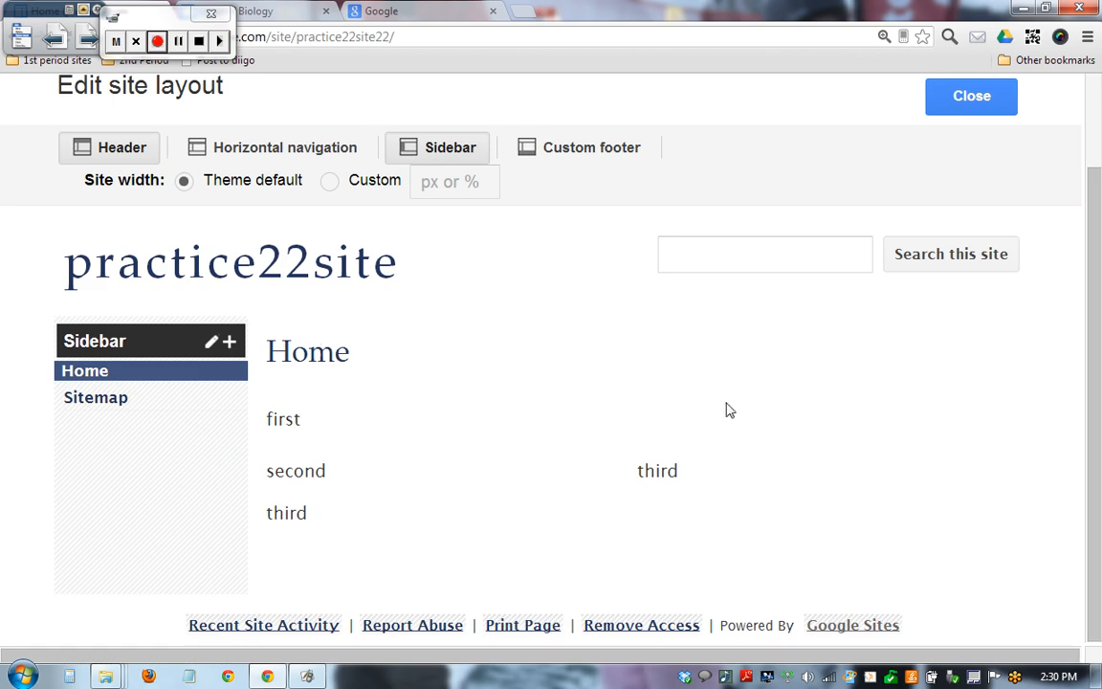
{"action": "mouse_move", "coordinate": [363, 323]}
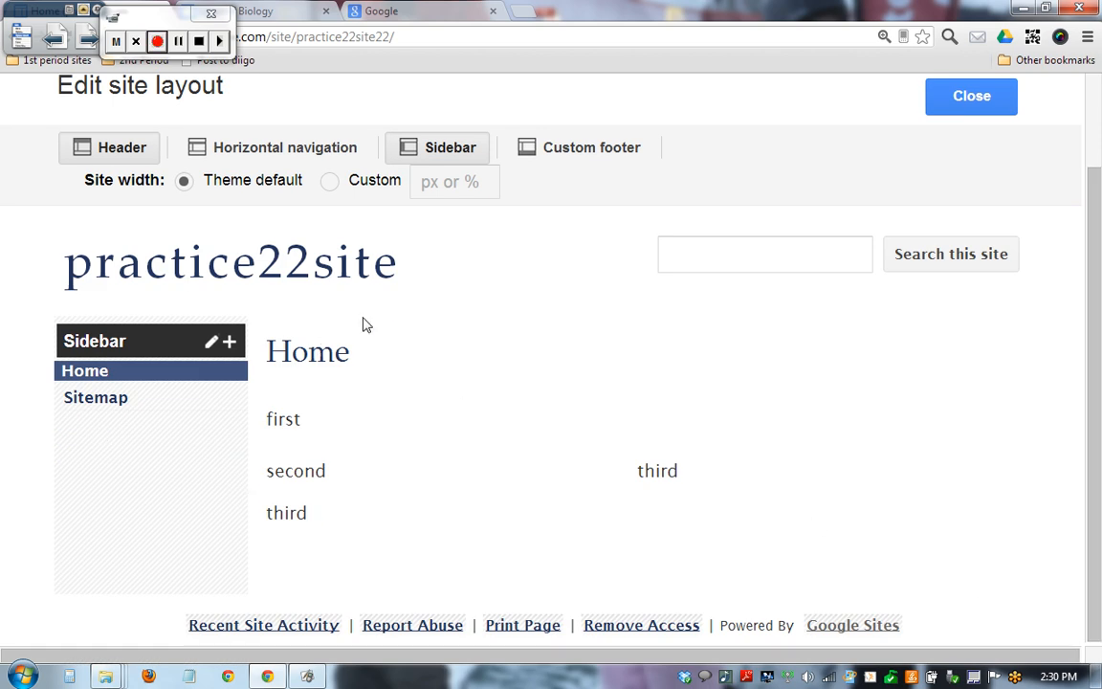
{"action": "mouse_move", "coordinate": [123, 148]}
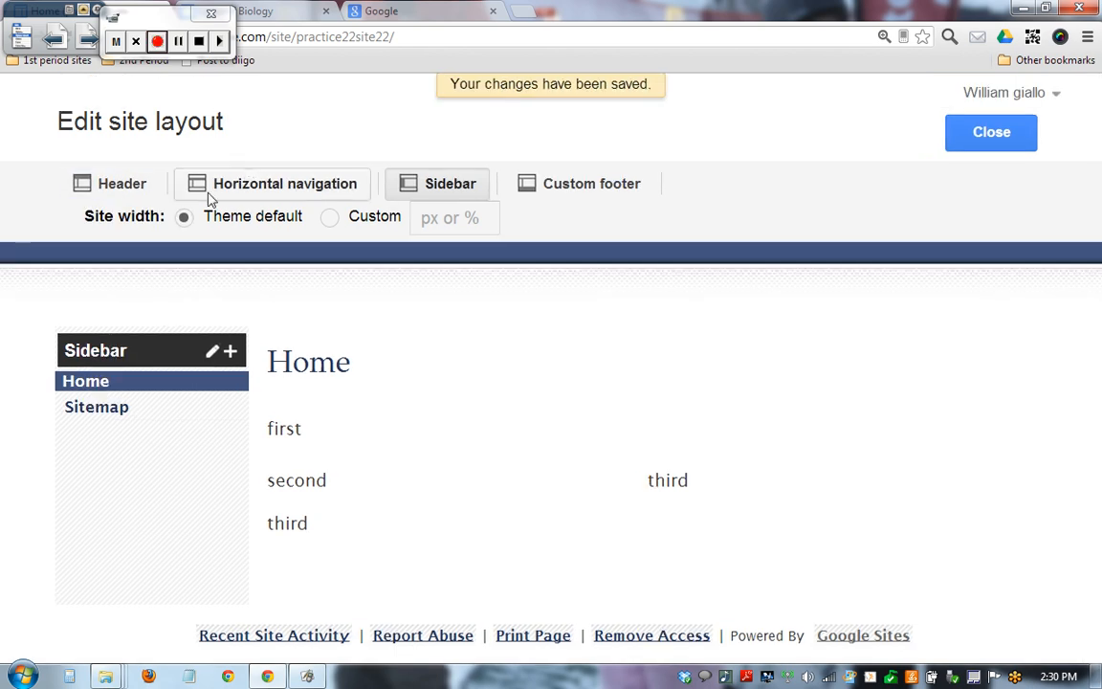
{"action": "mouse_move", "coordinate": [122, 184]}
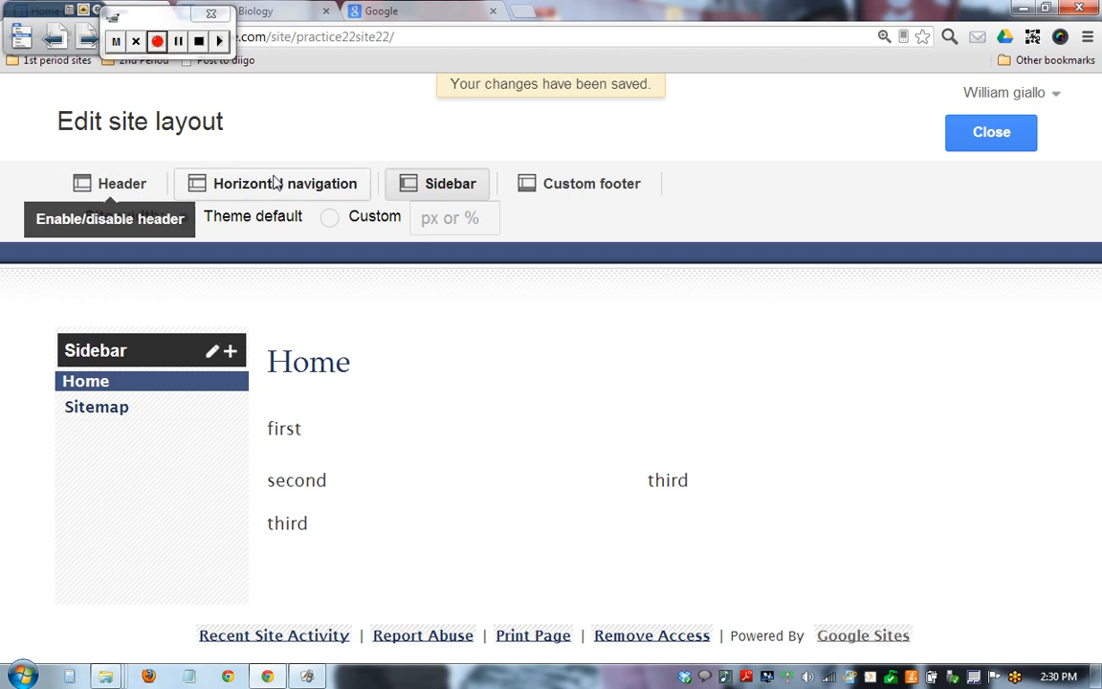
Toggle Sidebar off, Custom footer on then off, then restore the Header and Sidebar.
{"action": "left_click", "coordinate": [436, 184]}
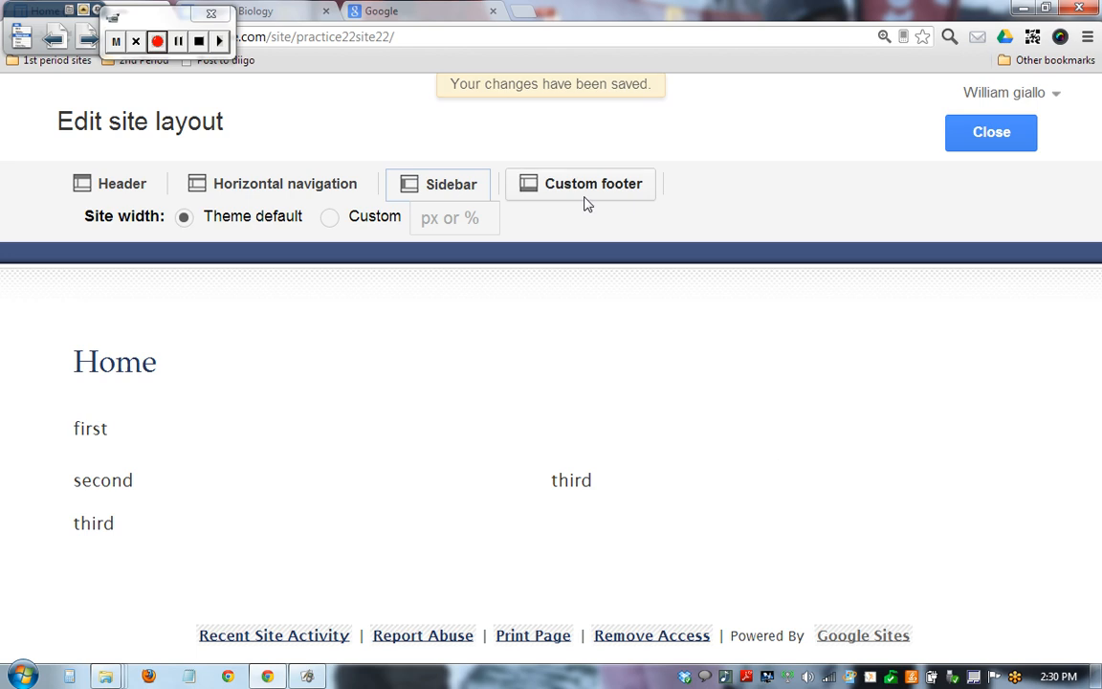
{"action": "left_click", "coordinate": [593, 184]}
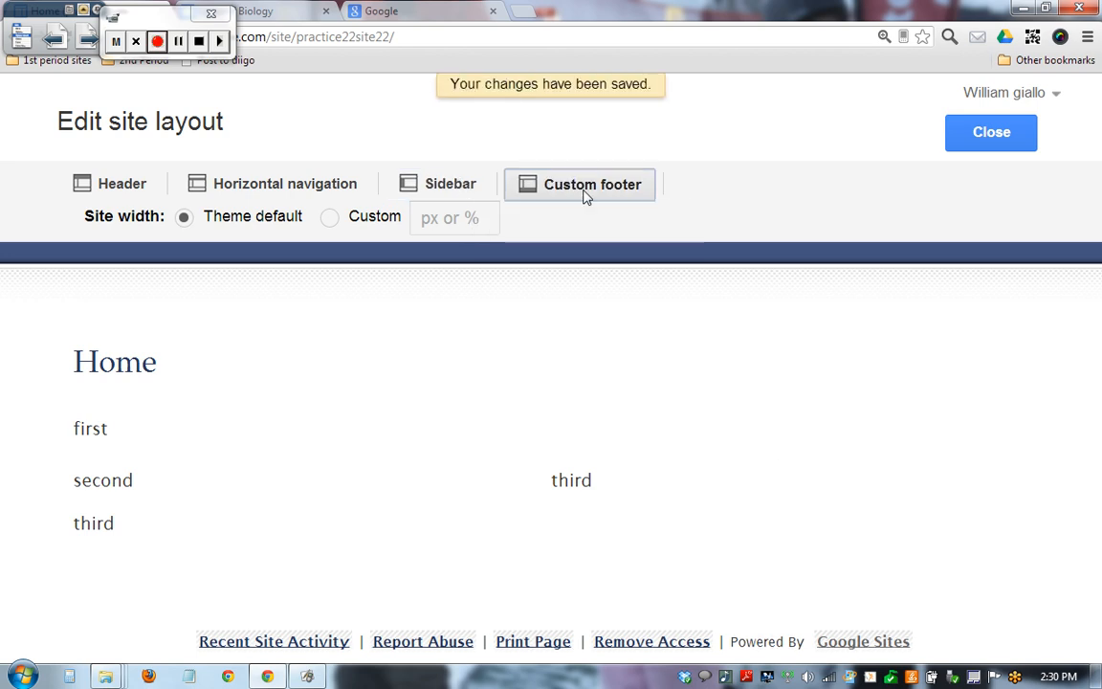
{"action": "left_click", "coordinate": [587, 184]}
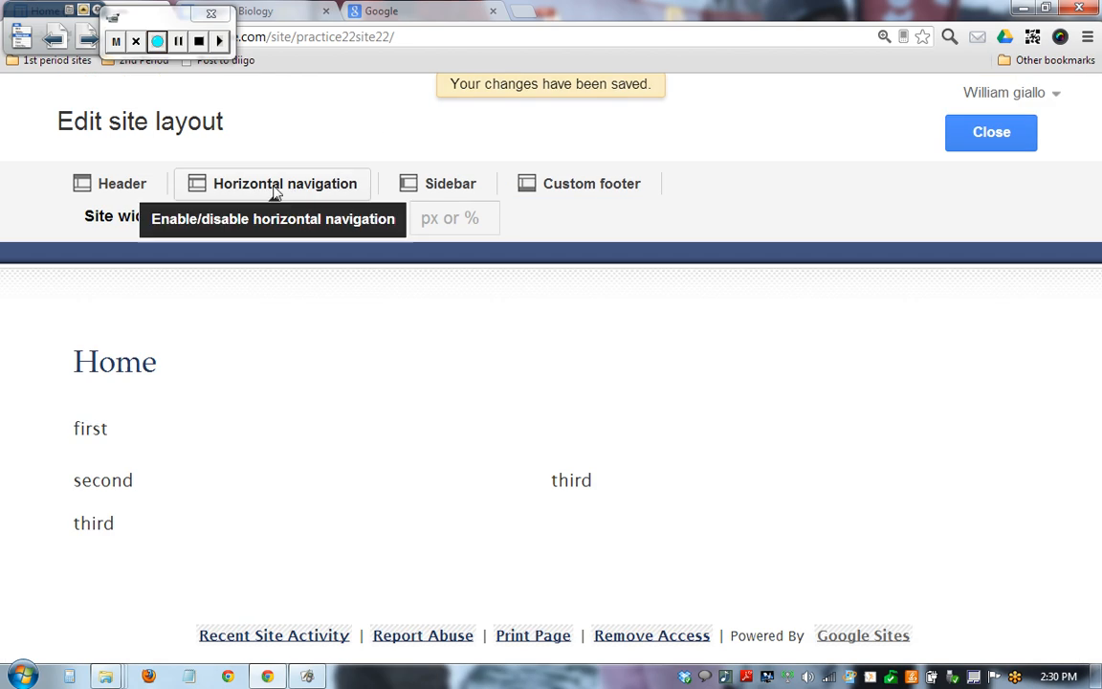
{"action": "left_click", "coordinate": [123, 184]}
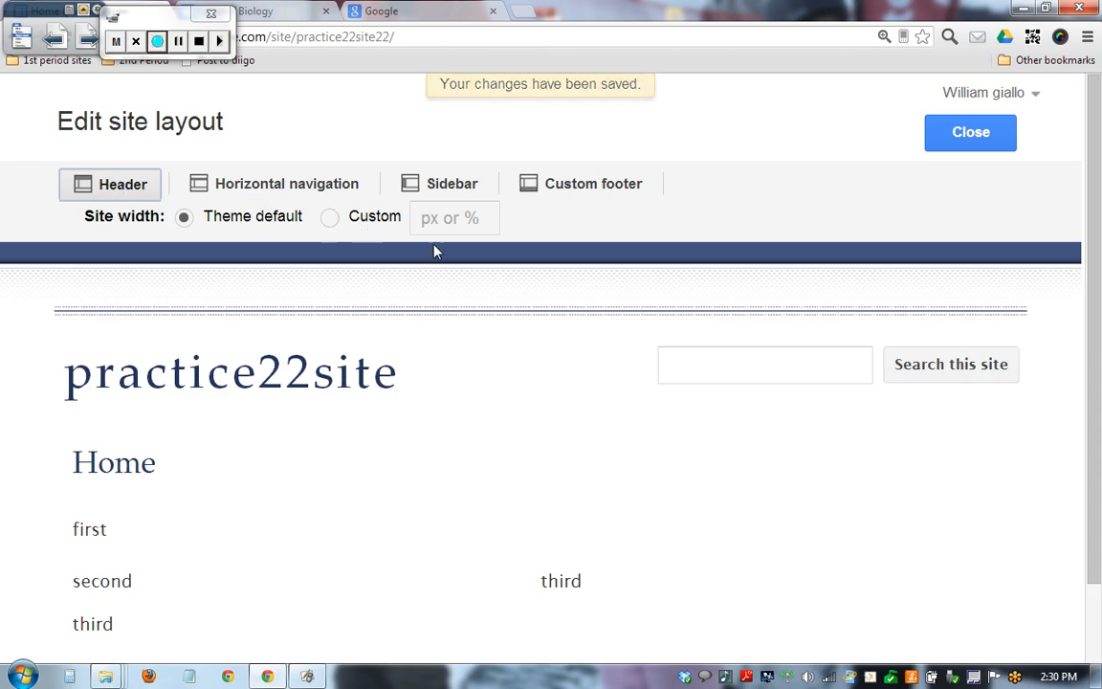
{"action": "mouse_move", "coordinate": [436, 469]}
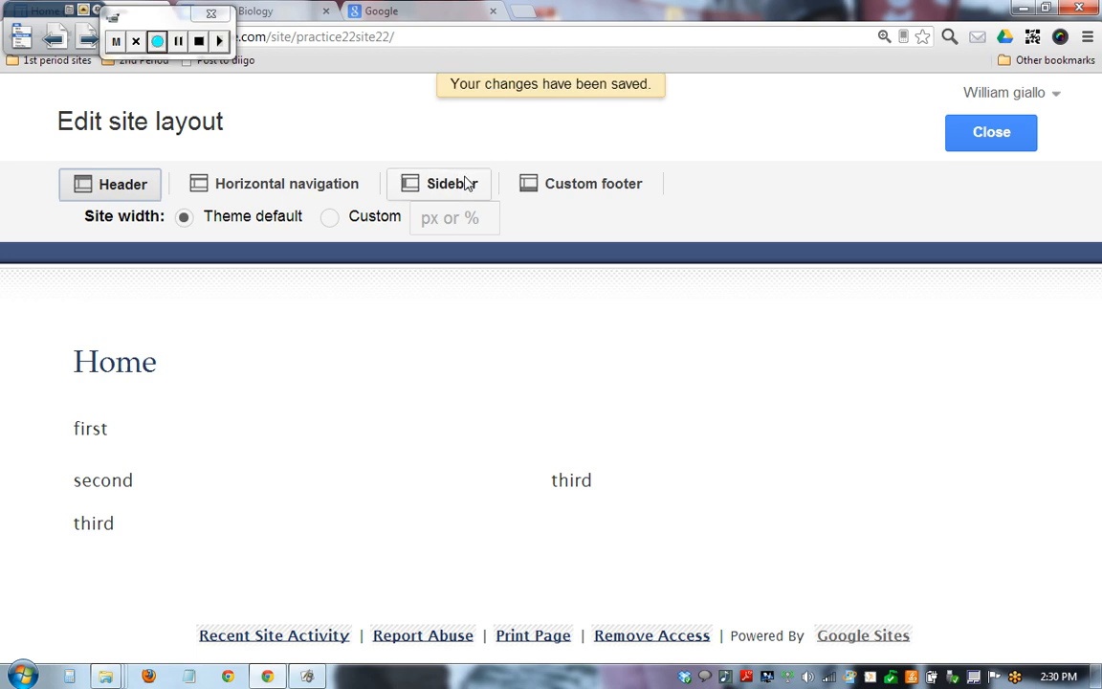
{"action": "left_click", "coordinate": [452, 184]}
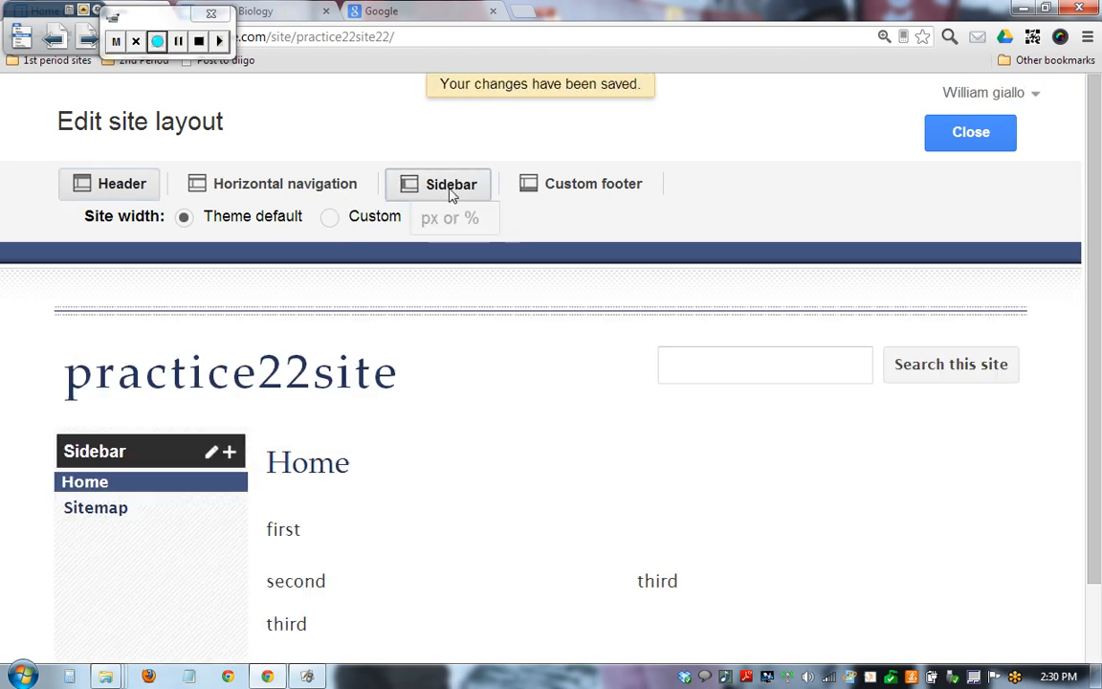
{"action": "mouse_move", "coordinate": [525, 559]}
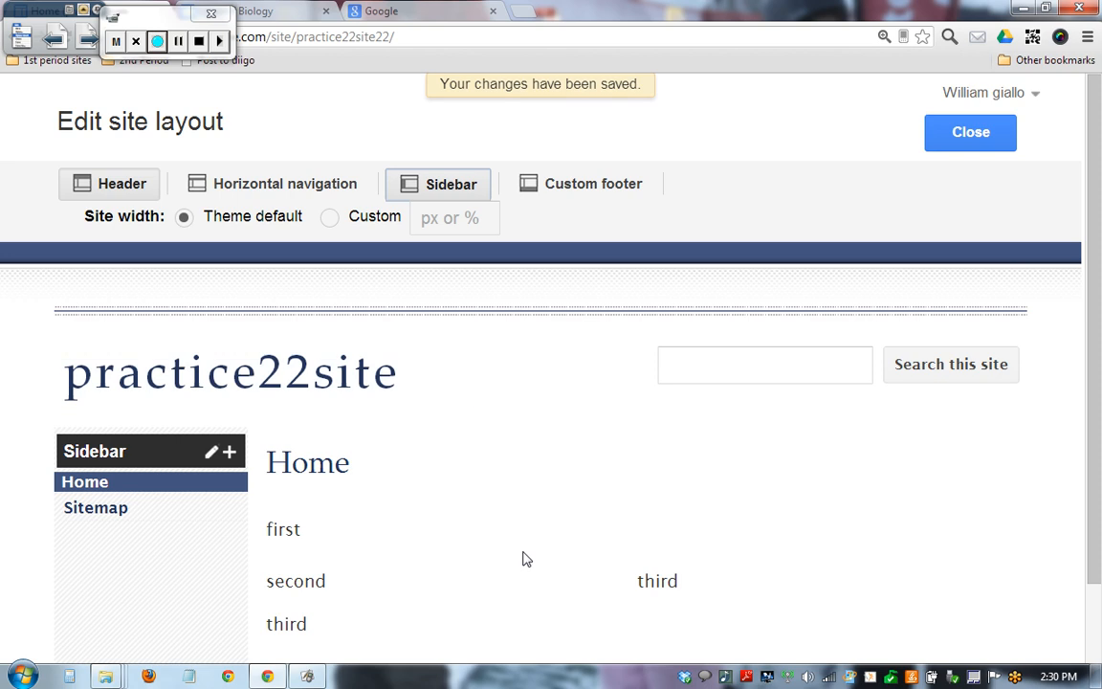